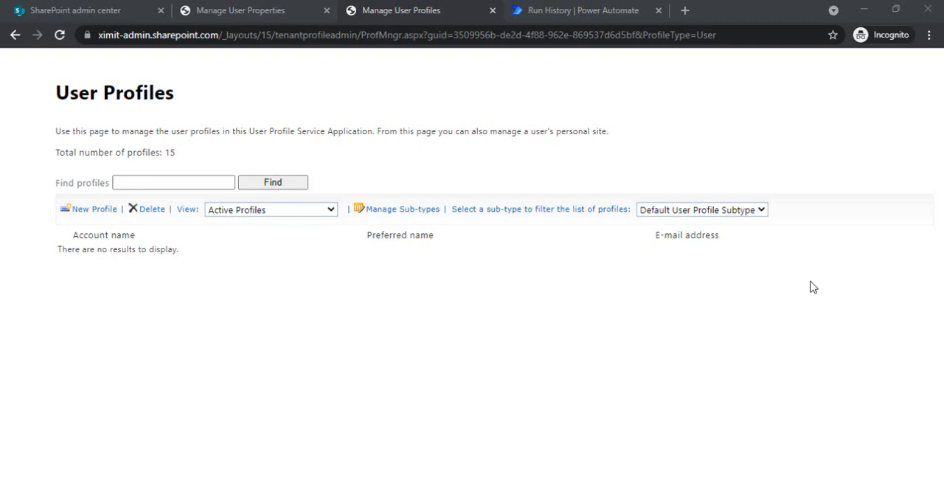
mouse_move(210, 73)
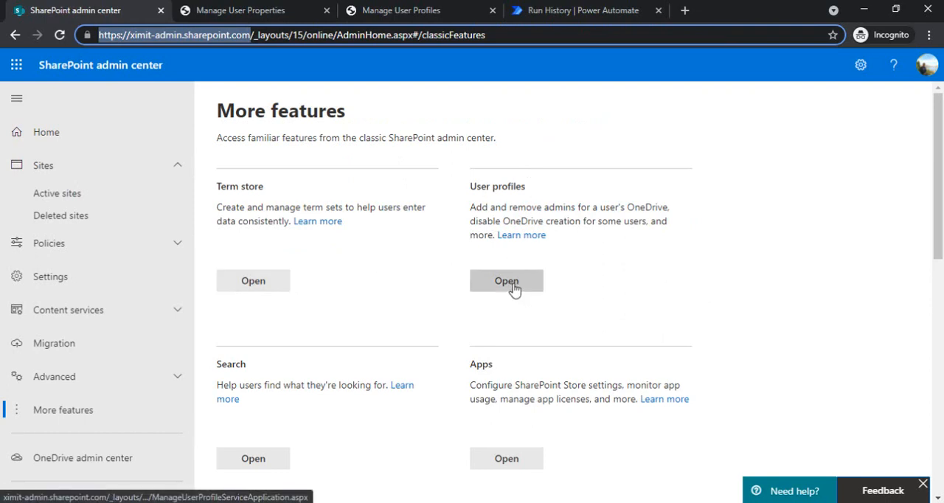
mouse_move(454, 283)
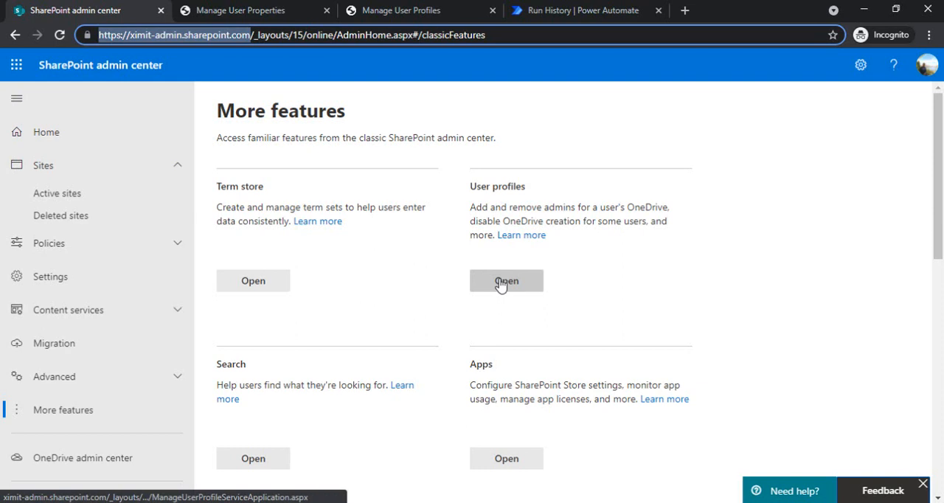
Find the 'krishan' user profile in User Profiles and open it for editing
left_click(506, 280)
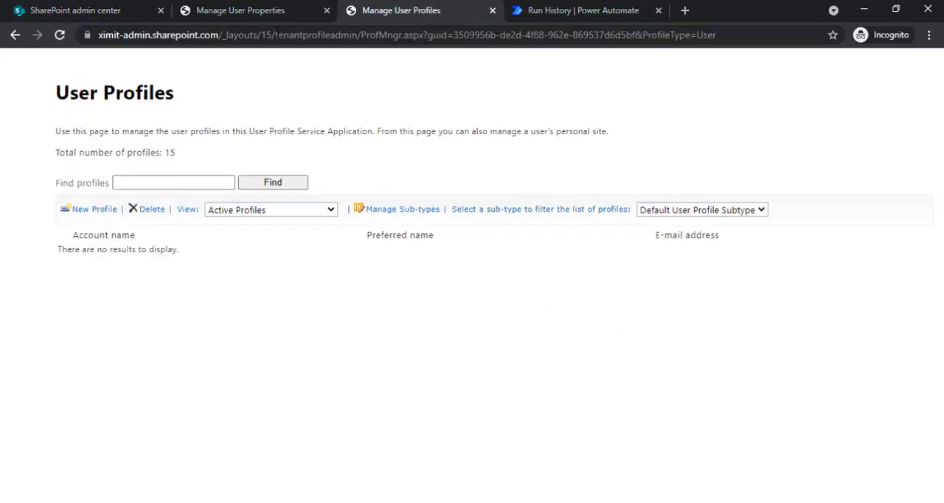
mouse_move(308, 174)
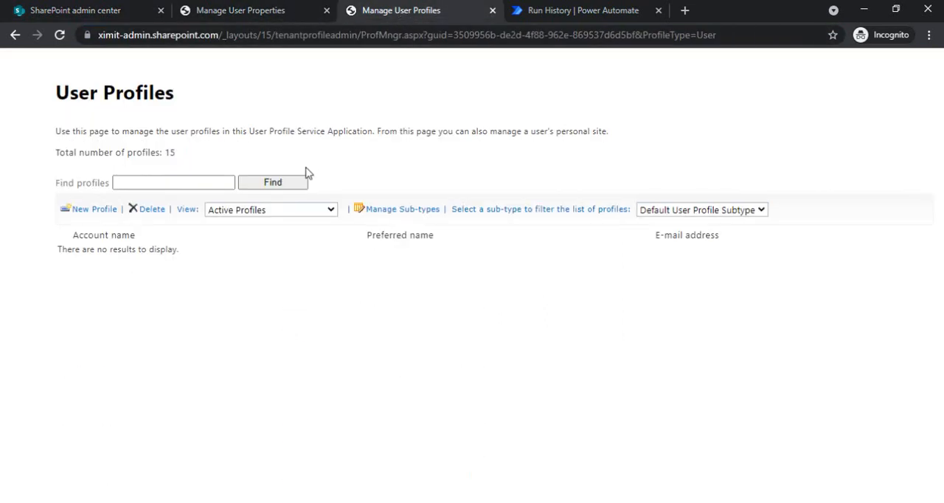
type("krishan")
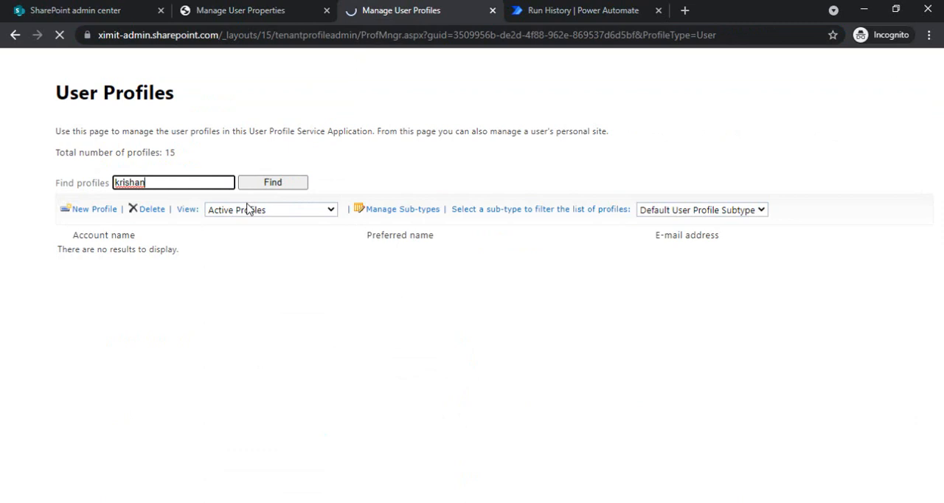
left_click(272, 183)
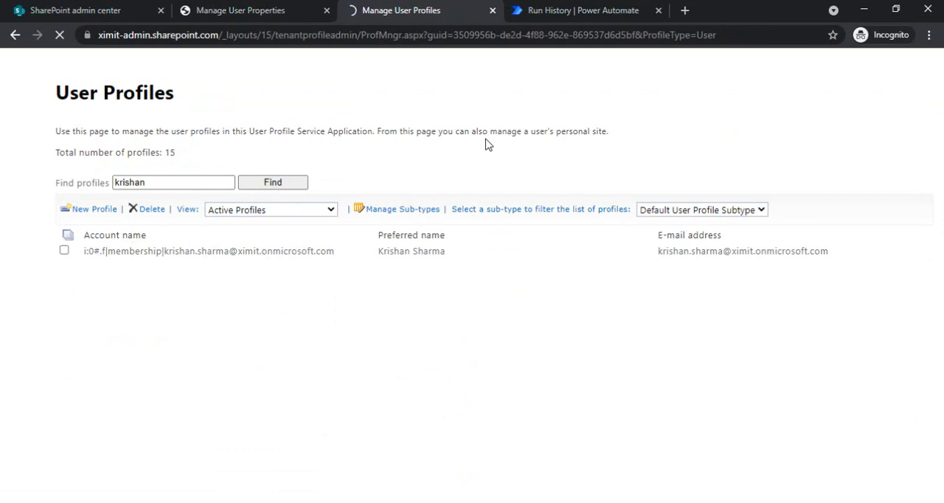
left_click(272, 182)
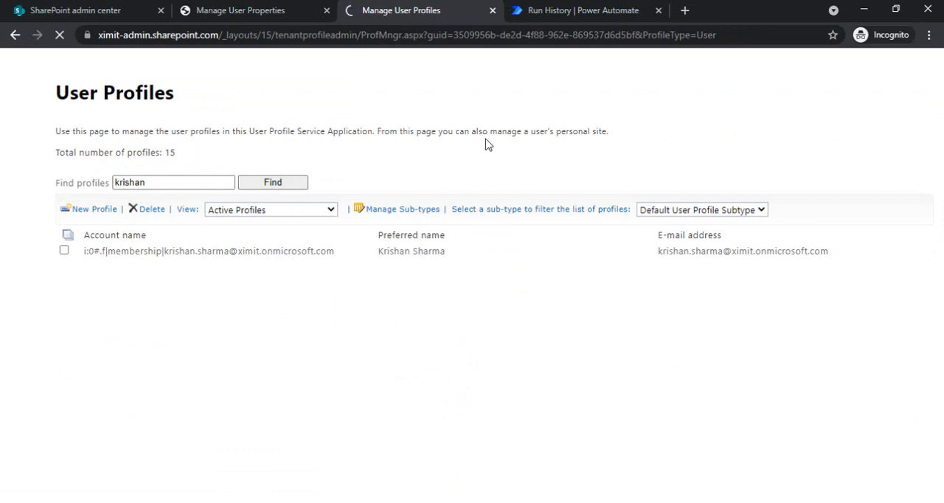
left_click(208, 251)
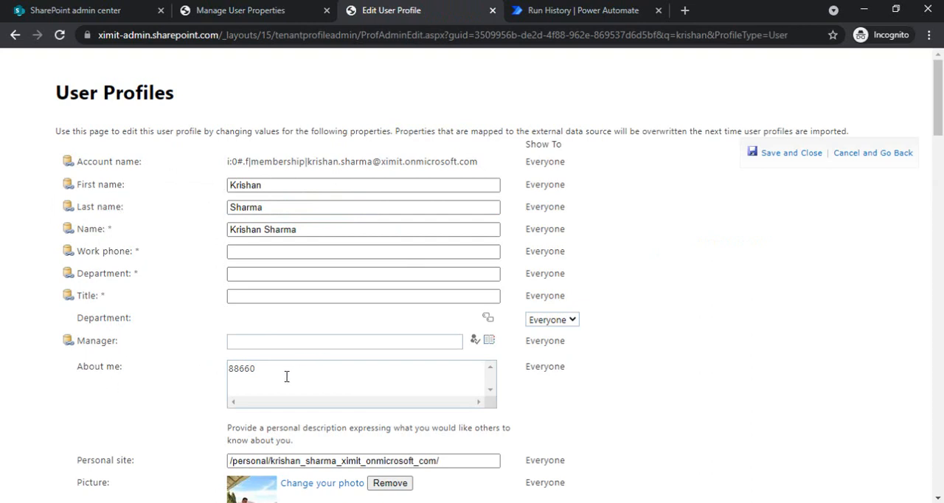
Inspect the current About me value 88660, then switch to Power Automate
double_click(242, 368)
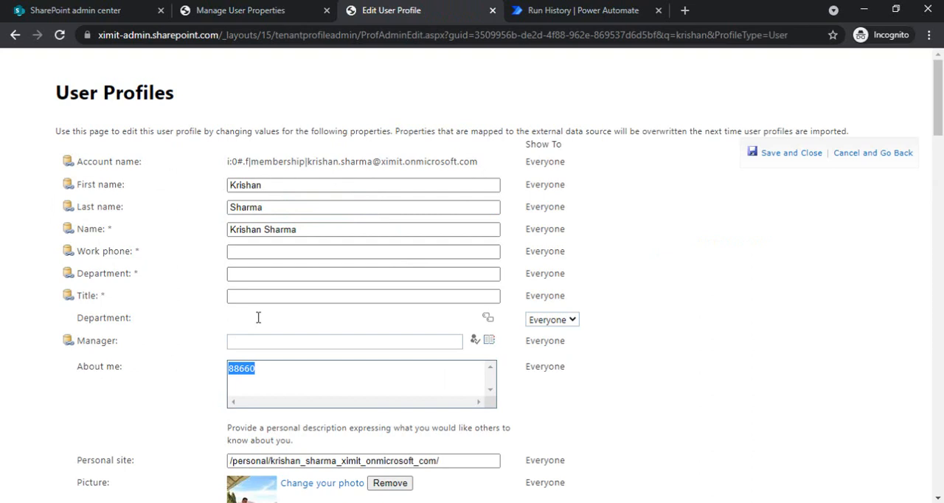
mouse_move(679, 242)
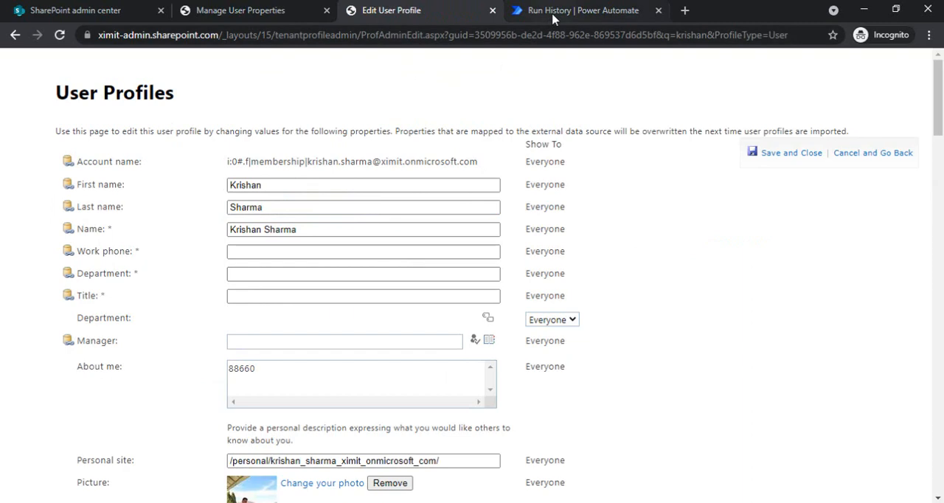
mouse_move(583, 10)
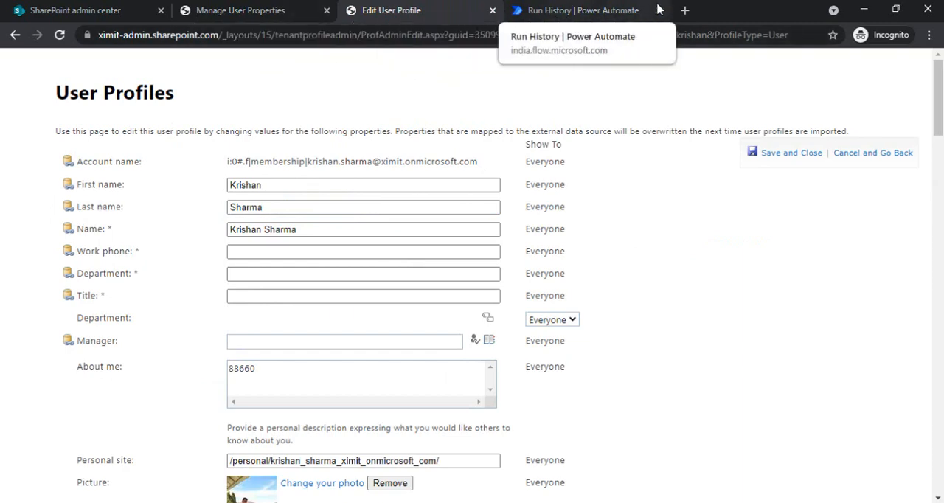
left_click(685, 9)
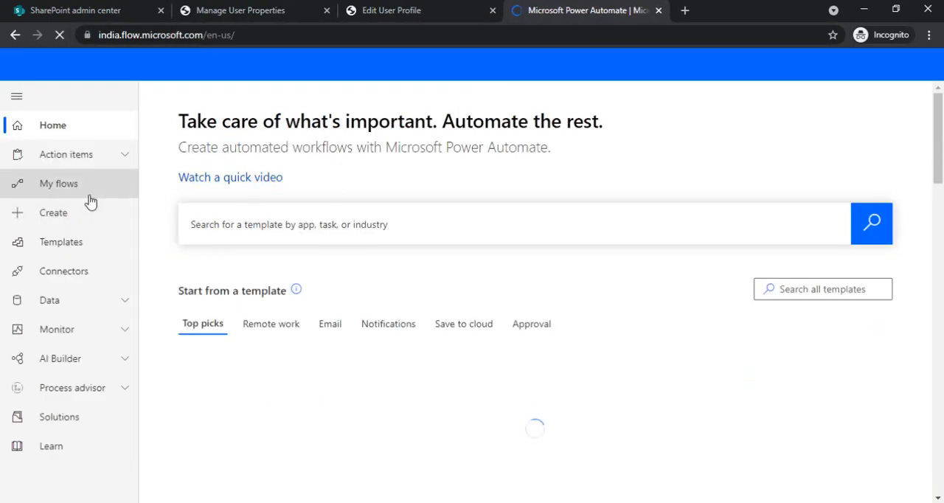
Go to My flows and show the New flow creation options
left_click(58, 183)
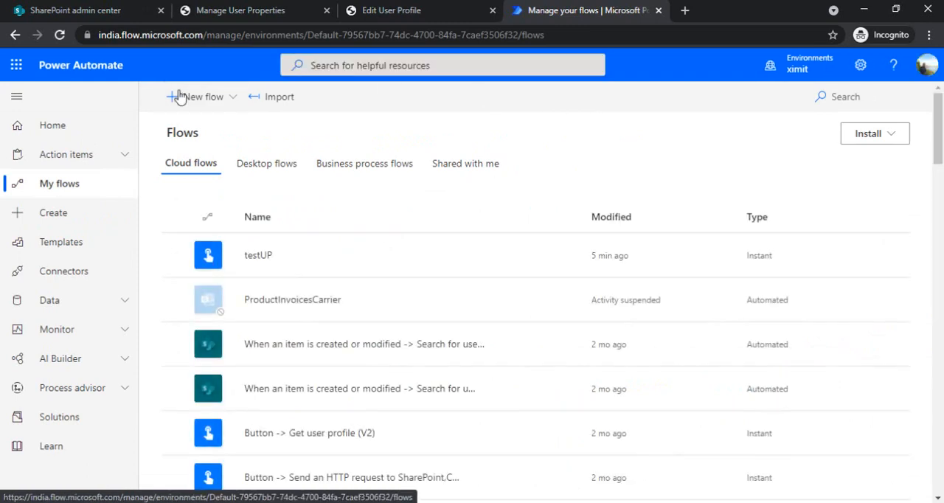
left_click(203, 97)
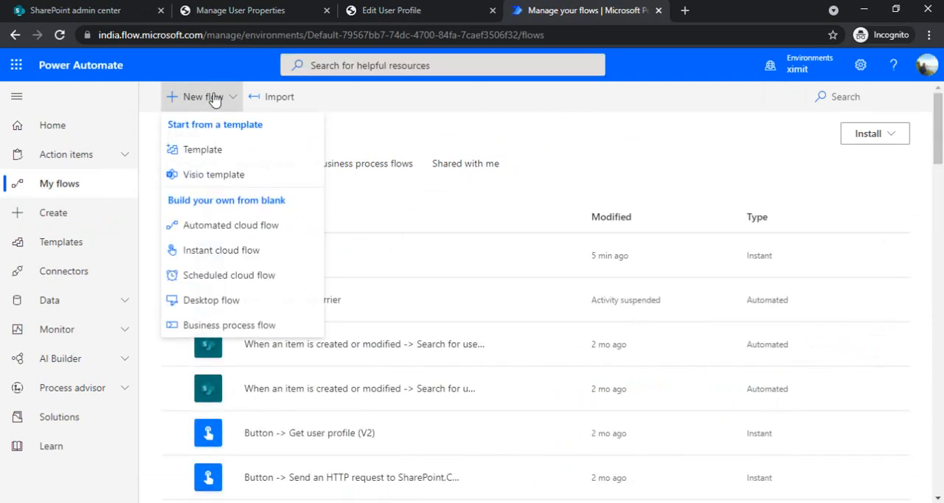
mouse_move(221, 249)
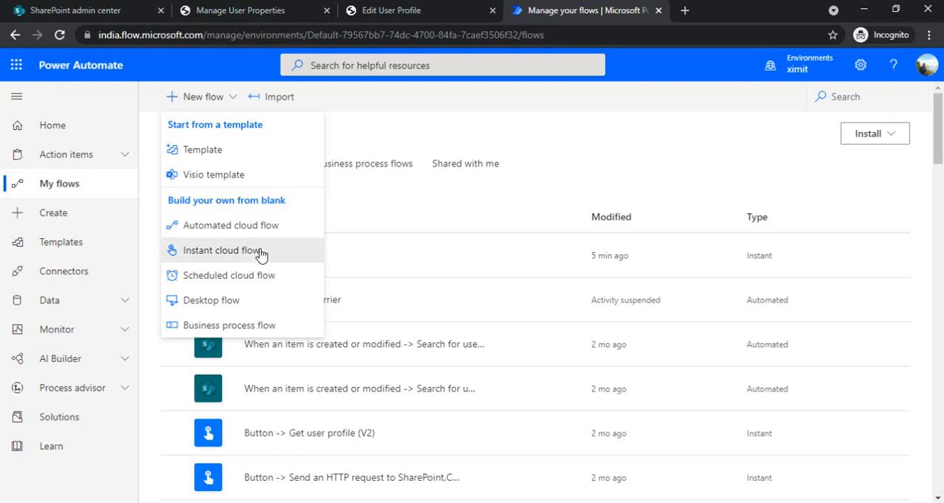
Create a manually triggered instant cloud flow named UpdateUserProfileProps
left_click(223, 250)
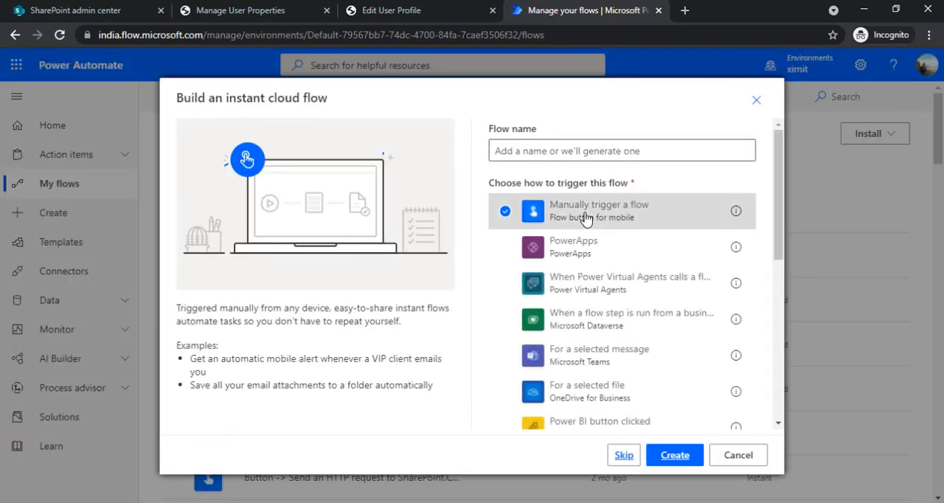
left_click(621, 151)
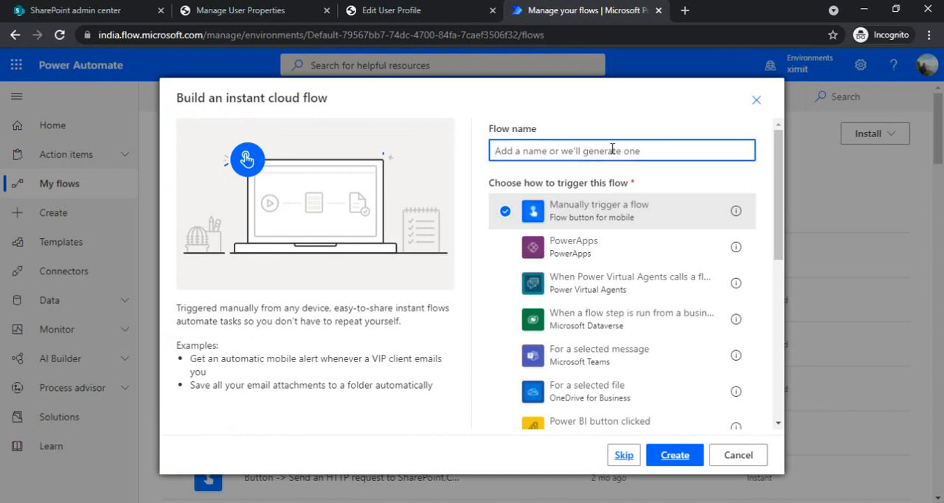
type("Update")
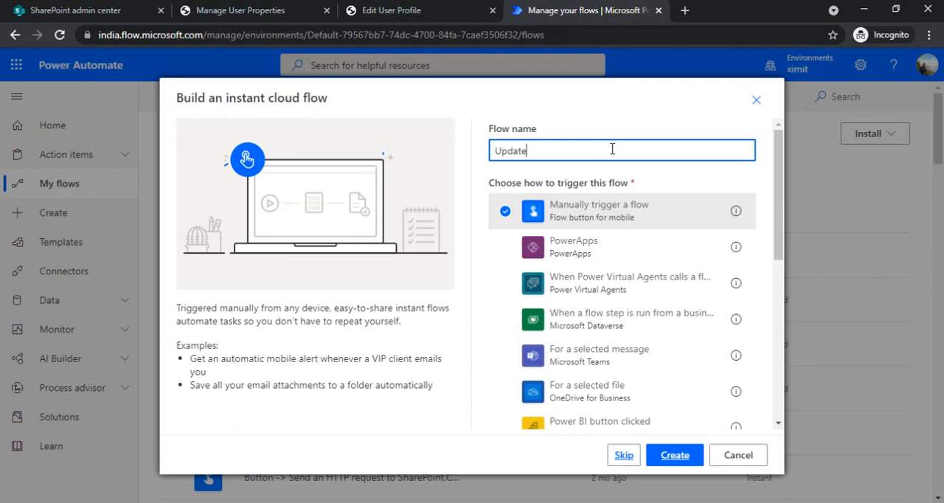
type("UserProfileProps")
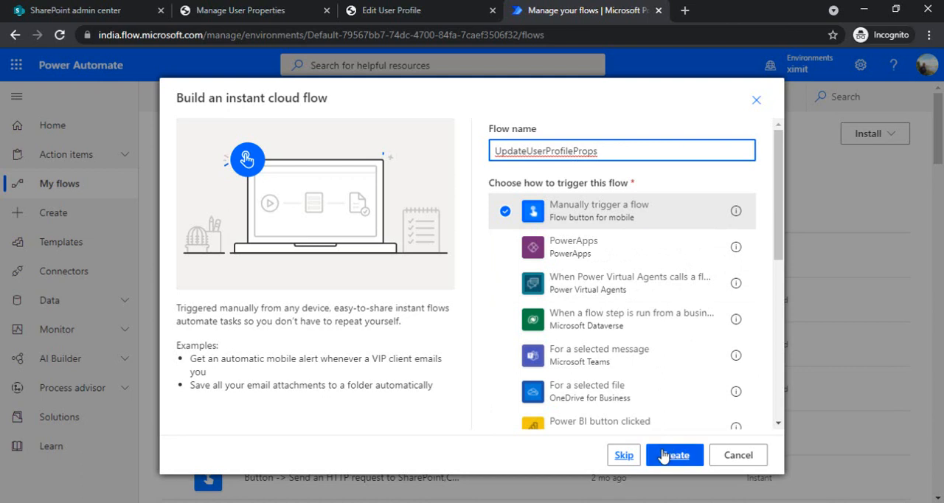
left_click(674, 455)
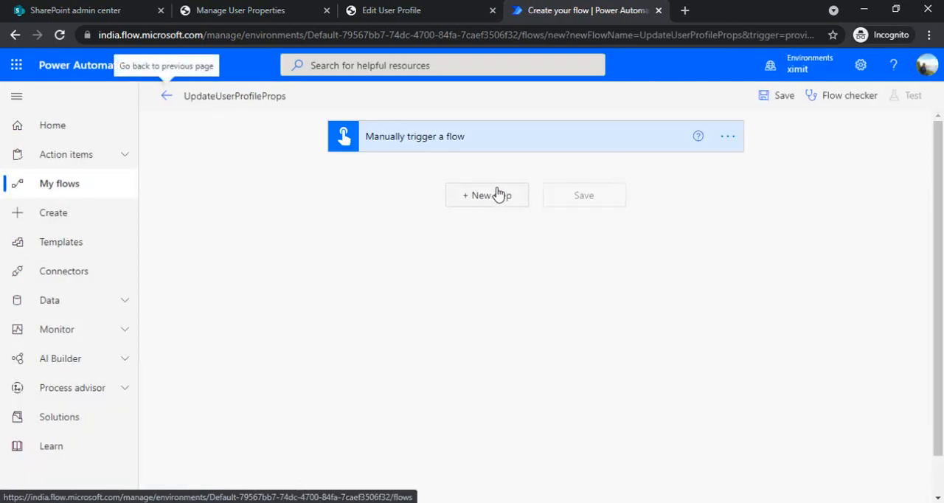
Add a 'Send an HTTP request to SharePoint' action and choose the SPFX site address
left_click(487, 195)
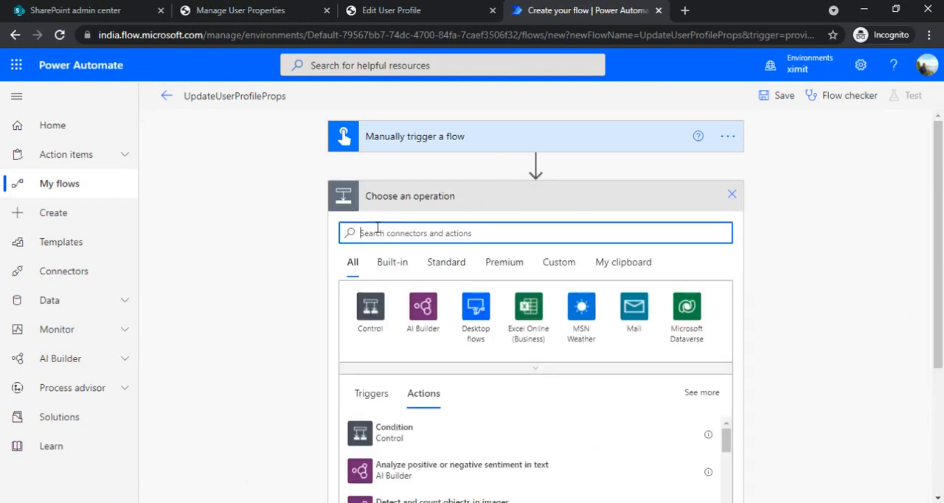
type("sen")
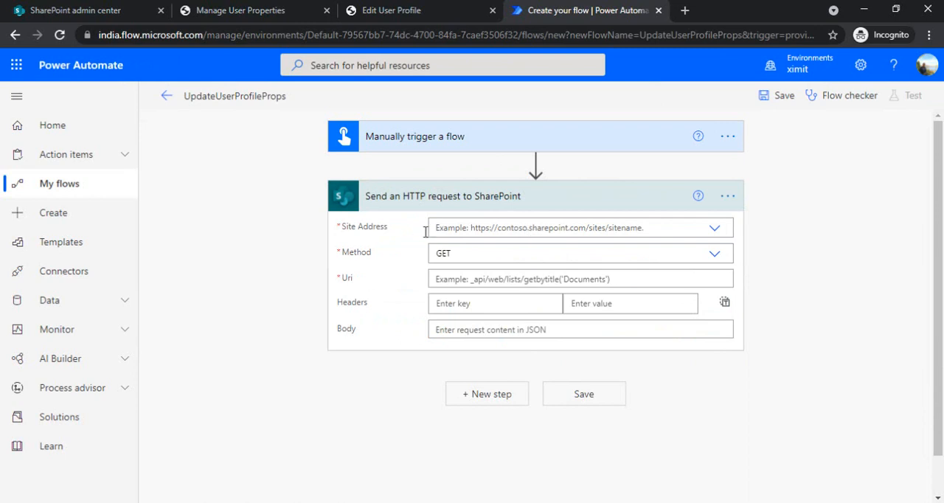
left_click(714, 227)
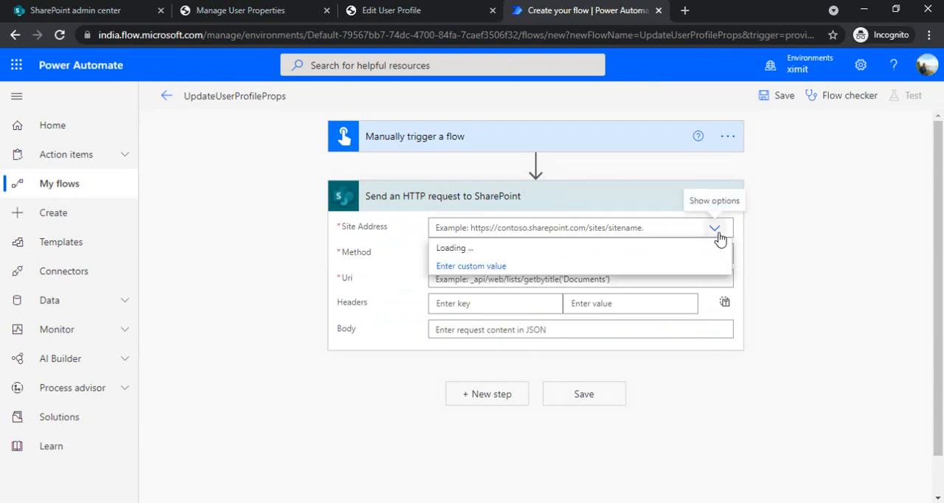
left_click(713, 227)
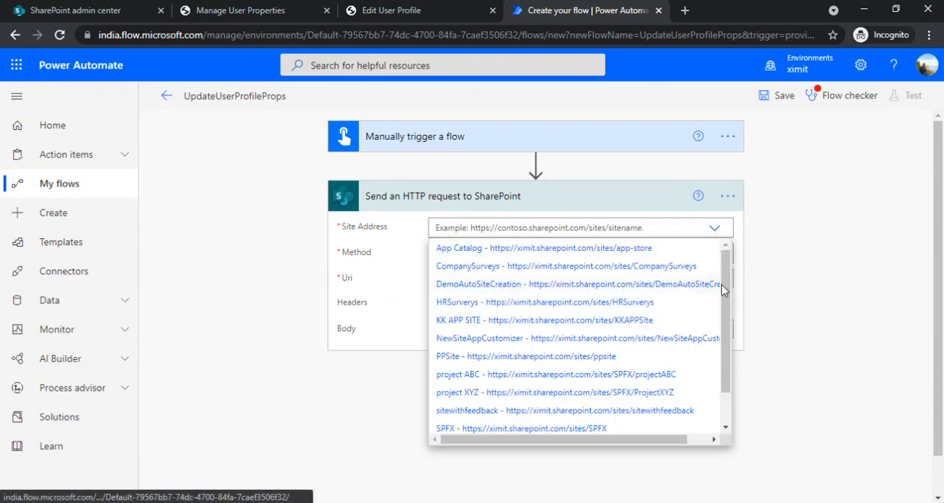
scroll("down", 3)
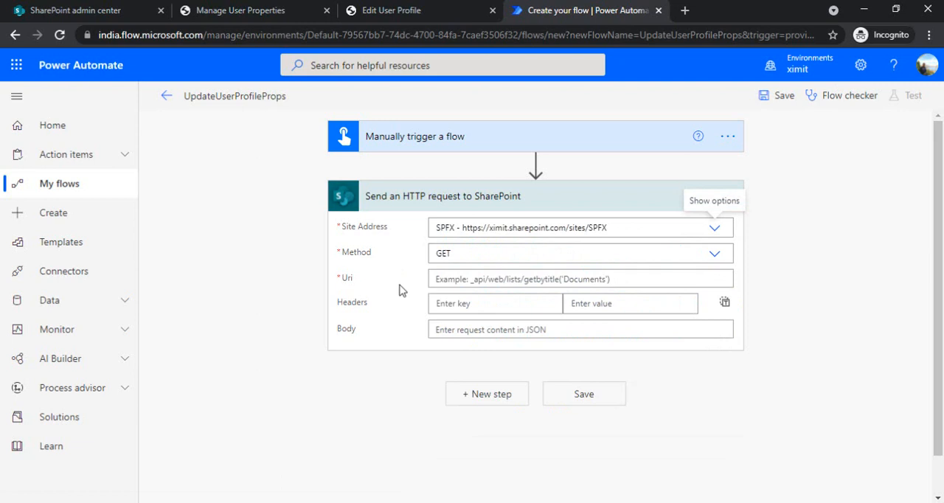
mouse_move(404, 268)
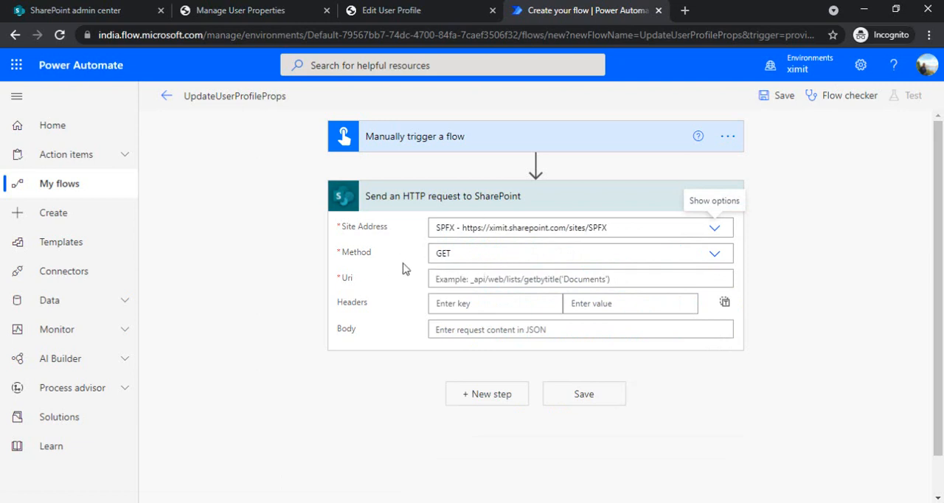
mouse_move(628, 278)
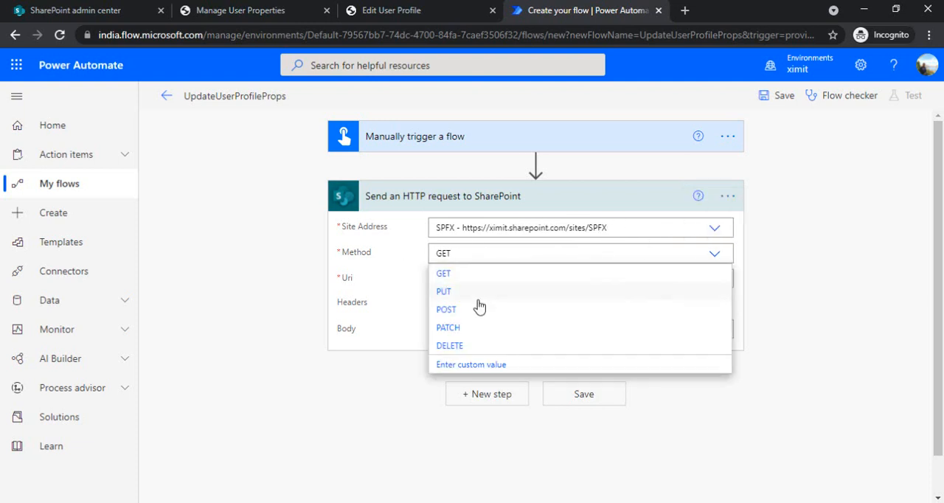
Make the request POST to SetSingleValueProfileProperty with JSON headers and AboutMe body, then save
left_click(446, 309)
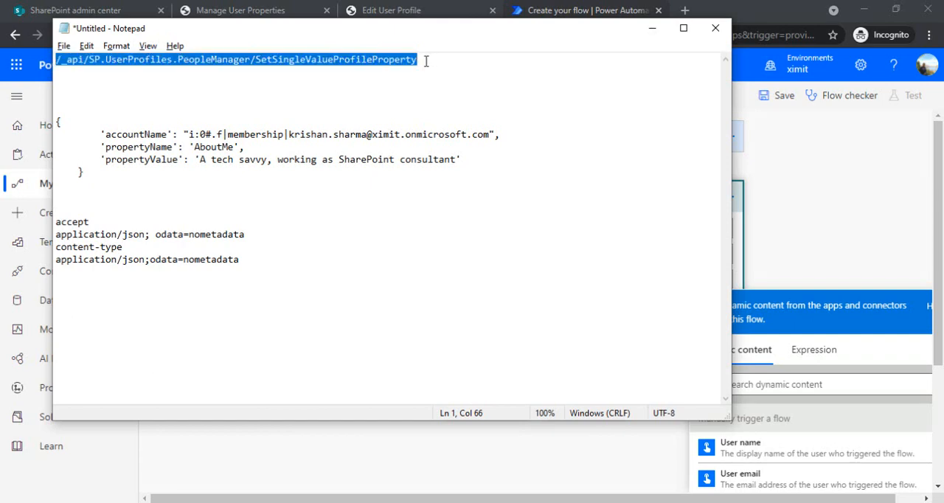
left_click(586, 11)
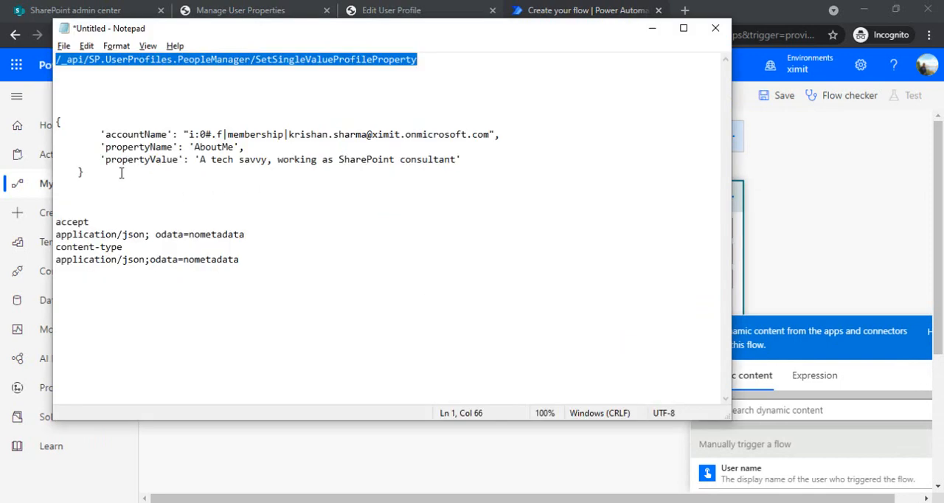
double_click(71, 221)
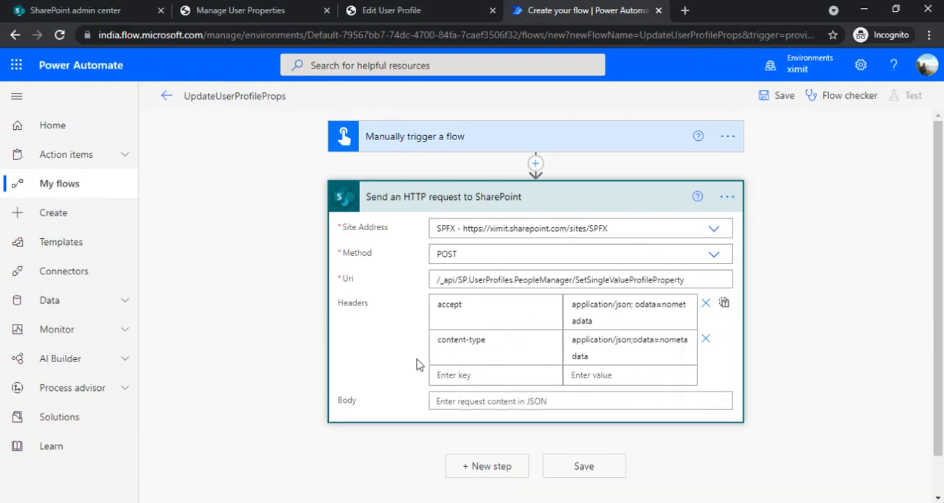
left_click(580, 401)
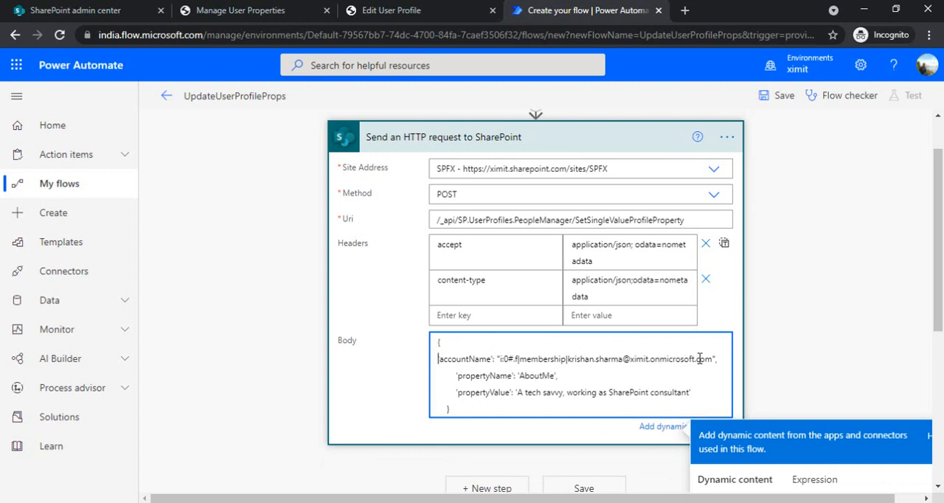
mouse_move(547, 372)
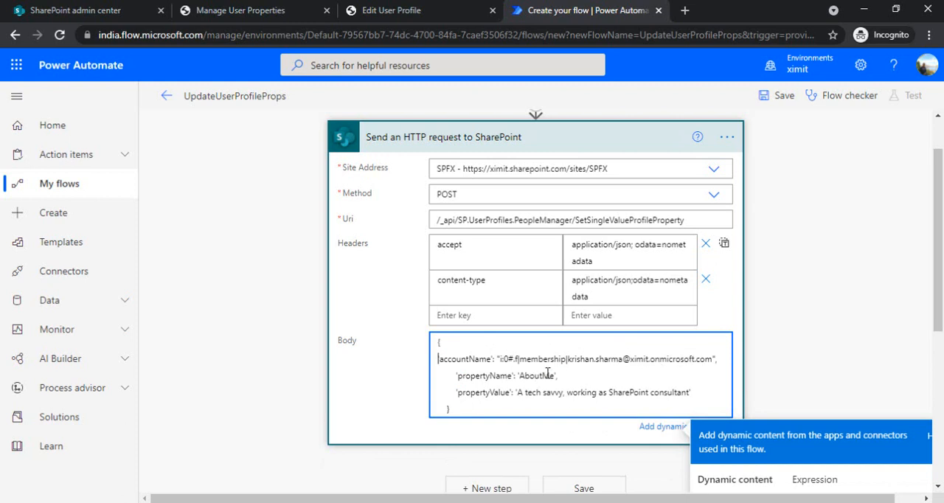
double_click(536, 376)
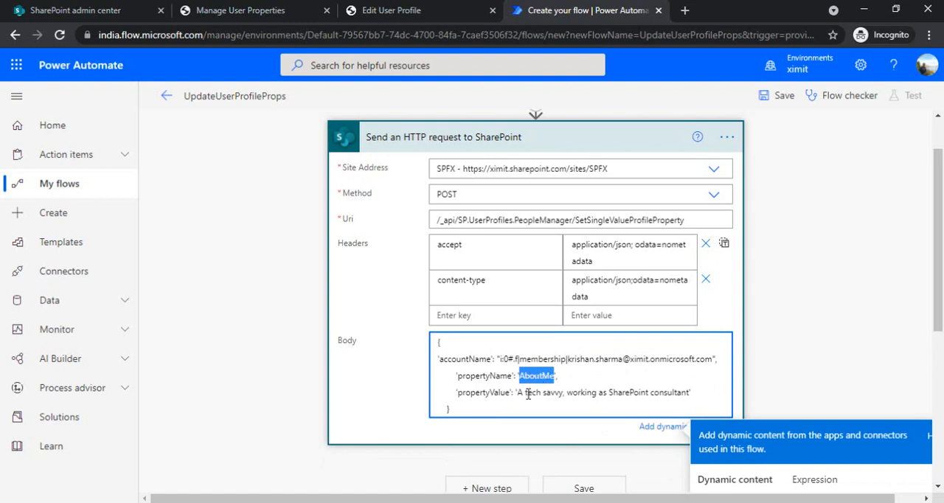
mouse_move(539, 396)
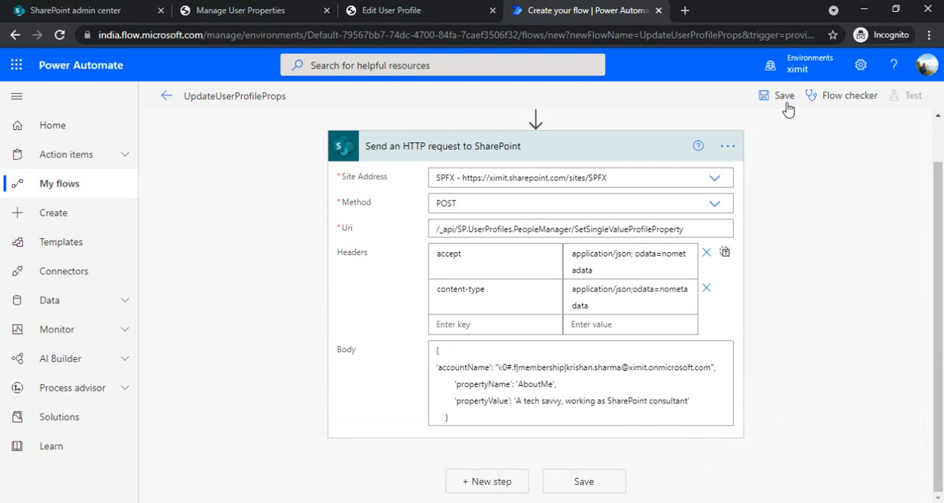
left_click(784, 95)
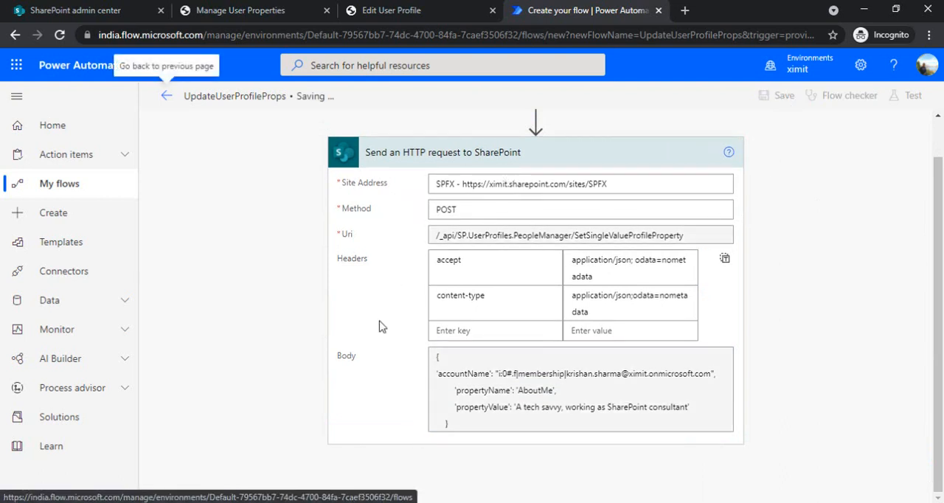
Test-run the flow manually and view the successful run result
left_click(912, 95)
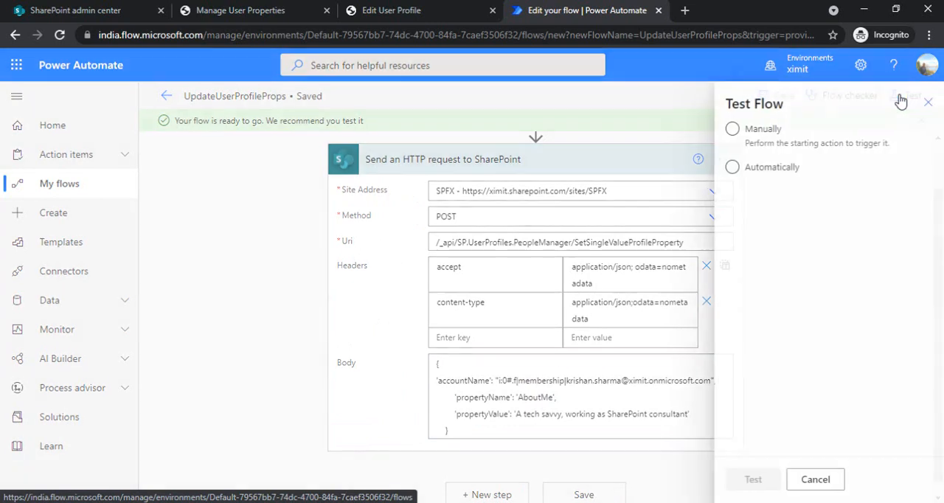
left_click(731, 128)
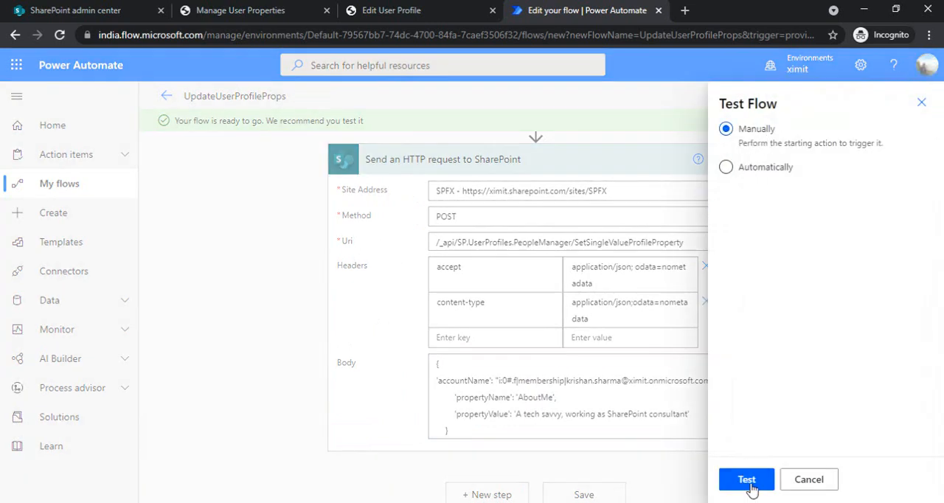
left_click(746, 479)
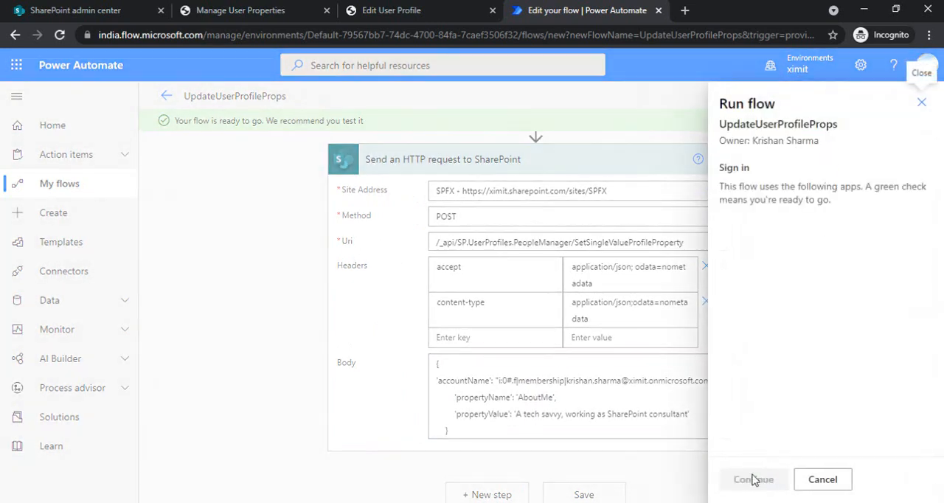
left_click(753, 479)
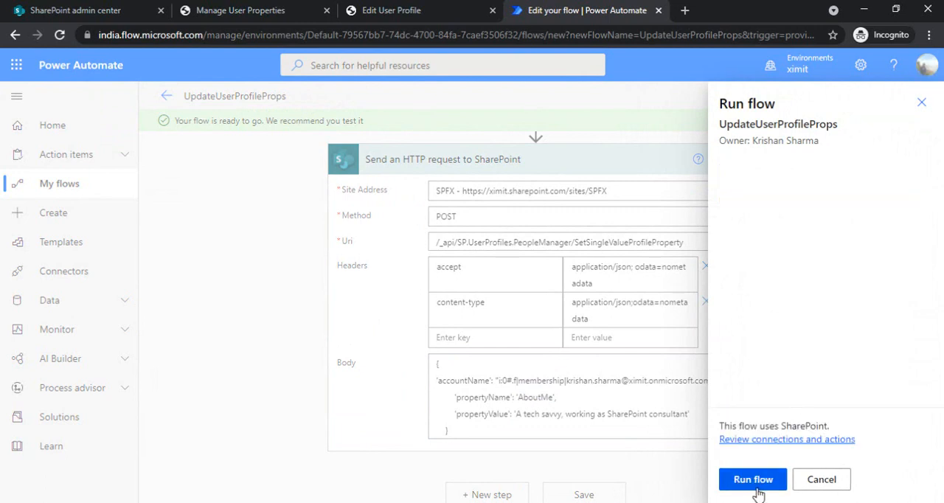
left_click(752, 478)
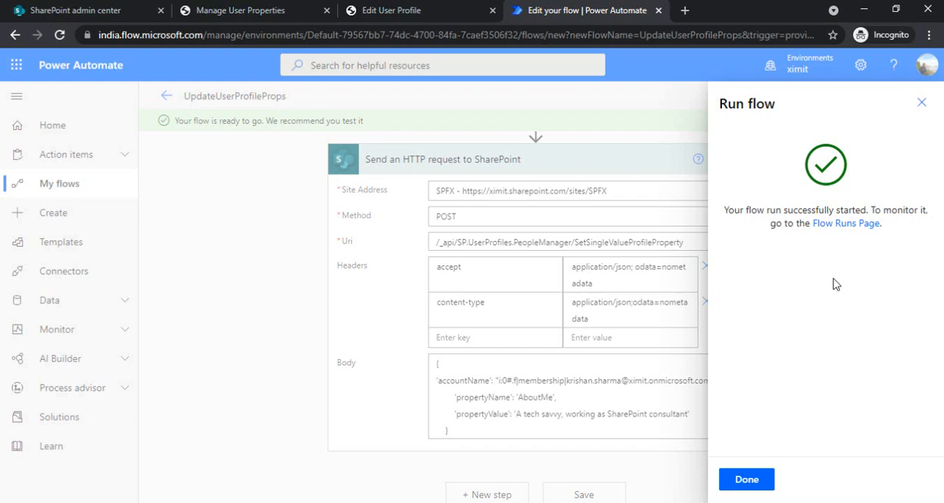
left_click(746, 479)
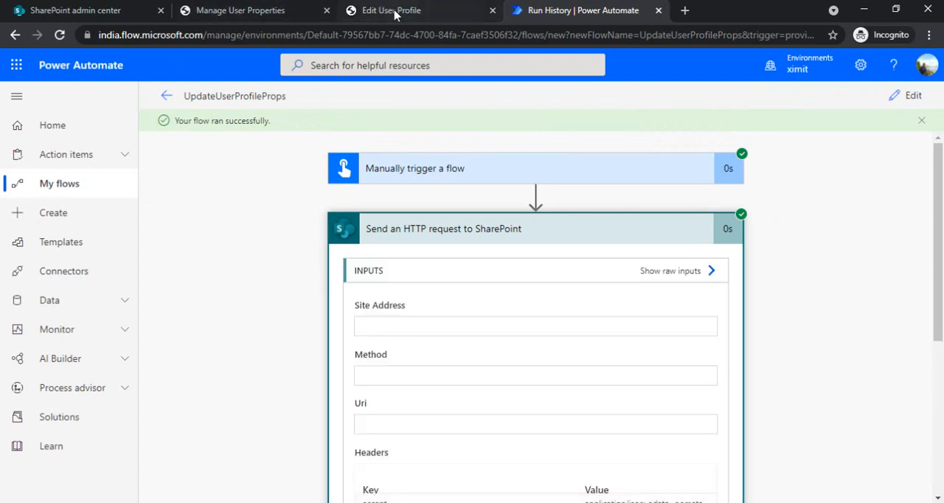
Confirm the profile's About me shows the consultant text, then reopen the flow for editing
left_click(391, 11)
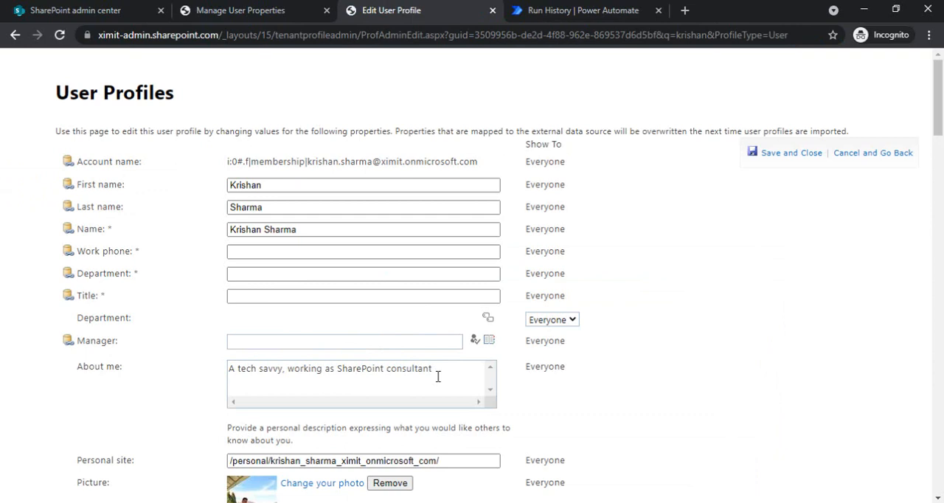
left_click(581, 9)
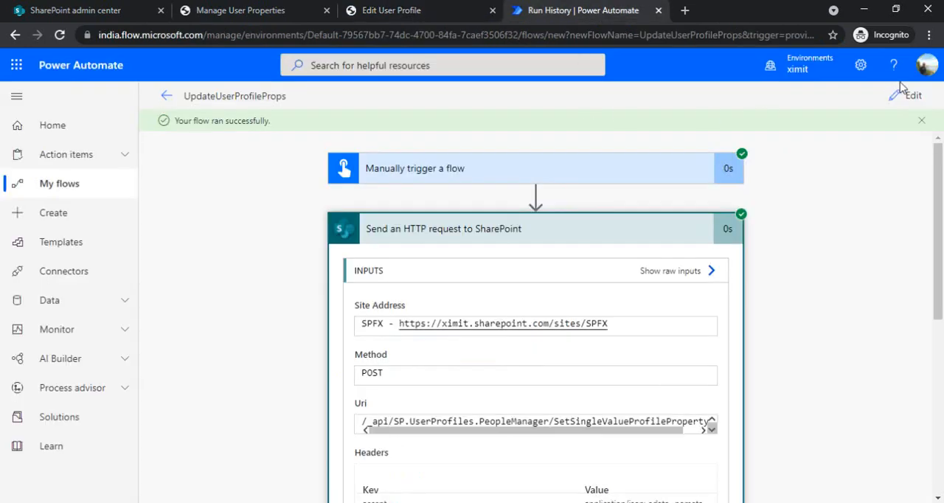
left_click(913, 95)
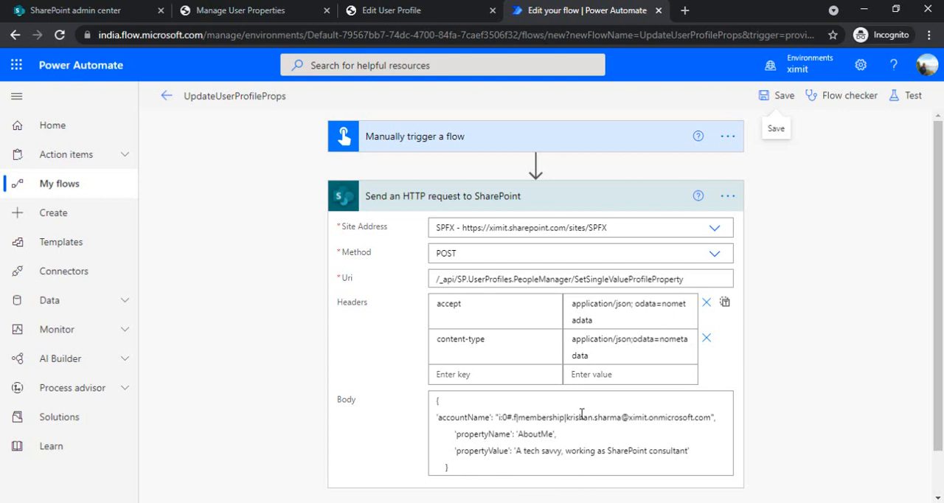
Search user profiles for 'prakash' to get the second user, then return to the flow
left_click(391, 9)
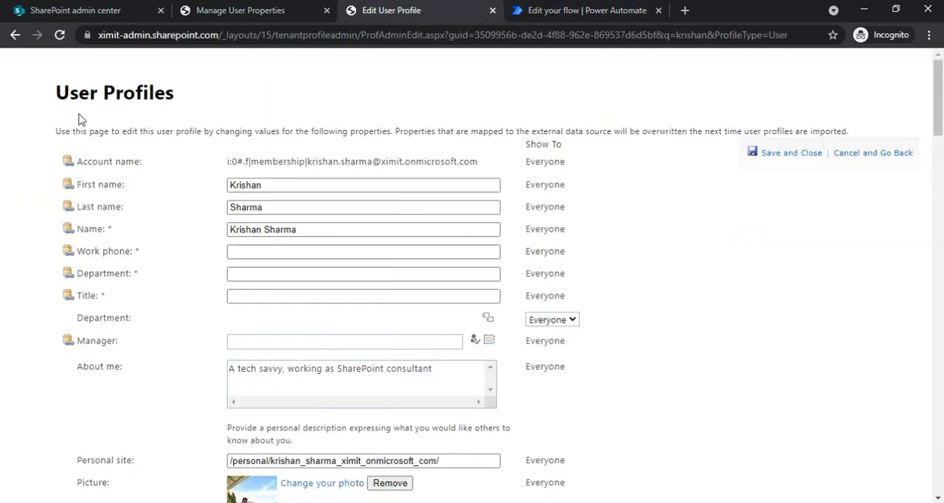
left_click(873, 153)
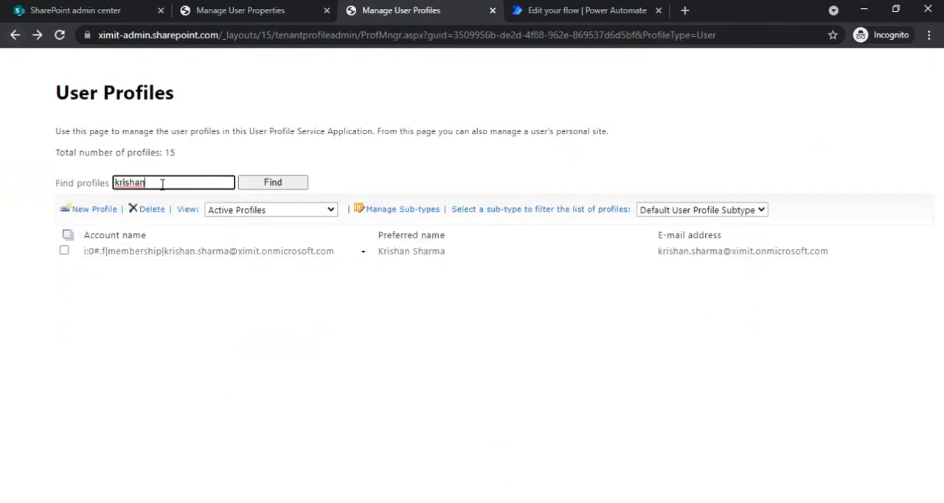
type("prka")
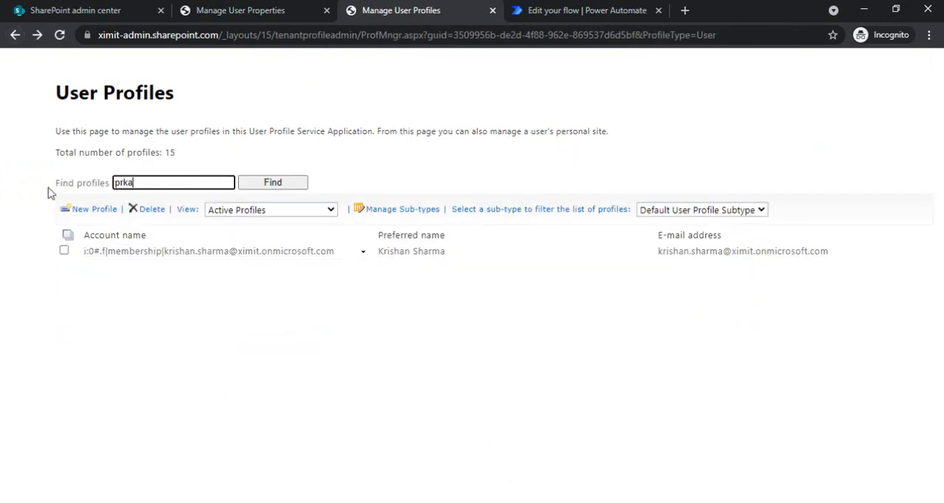
type("prakash")
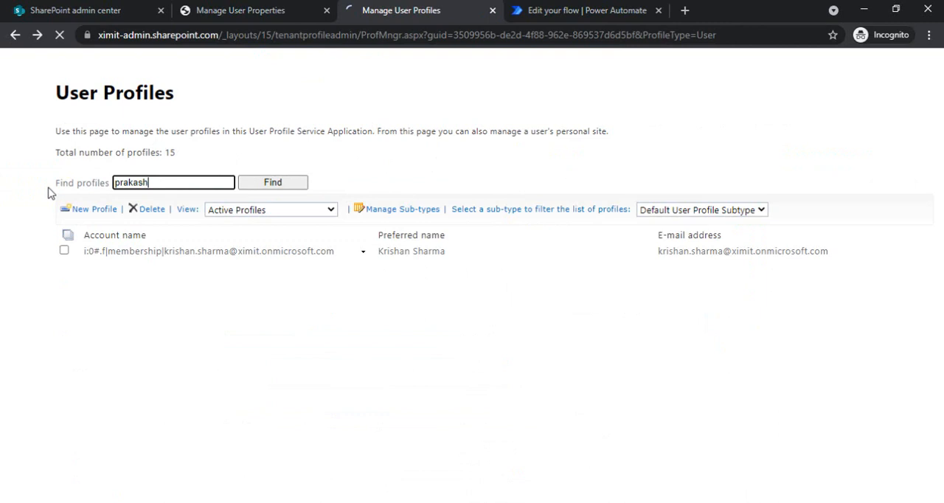
left_click(272, 182)
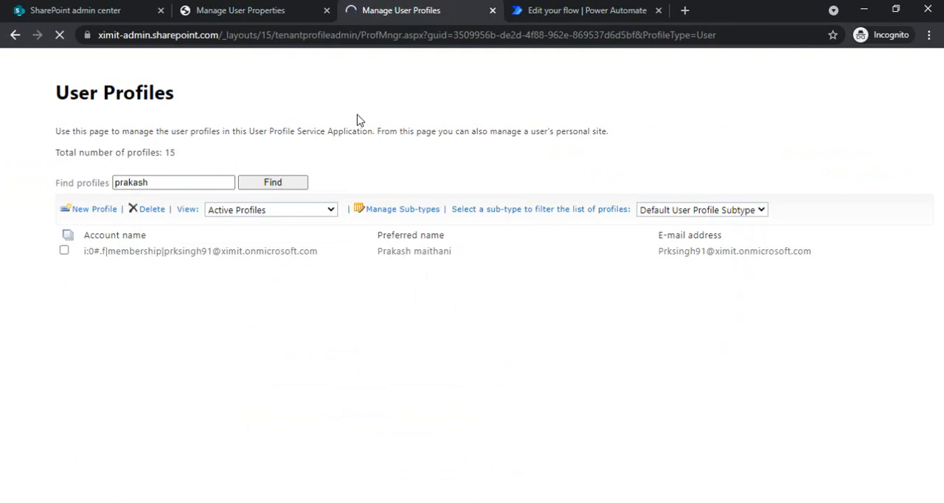
mouse_move(397, 122)
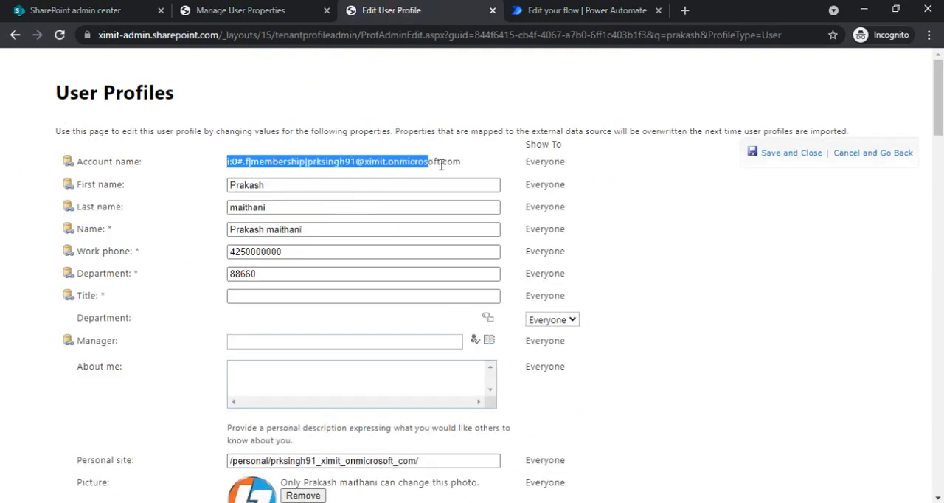
left_click(585, 10)
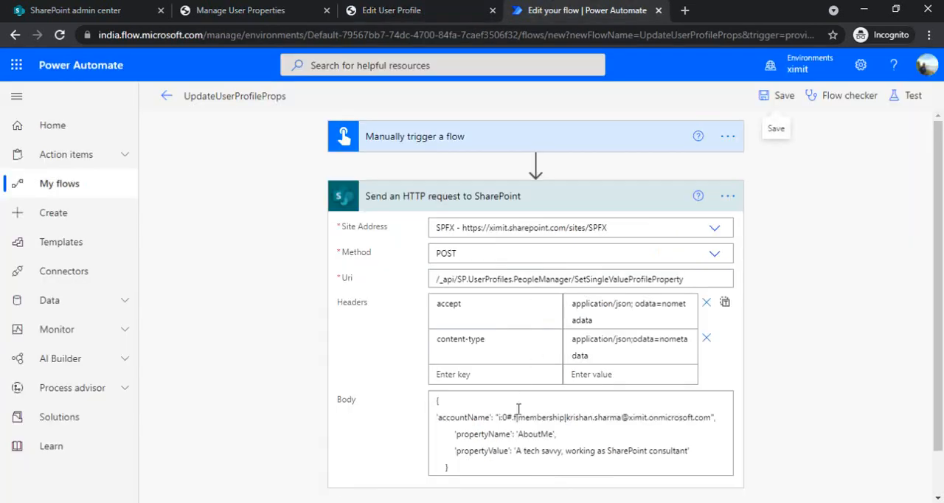
double_click(605, 418)
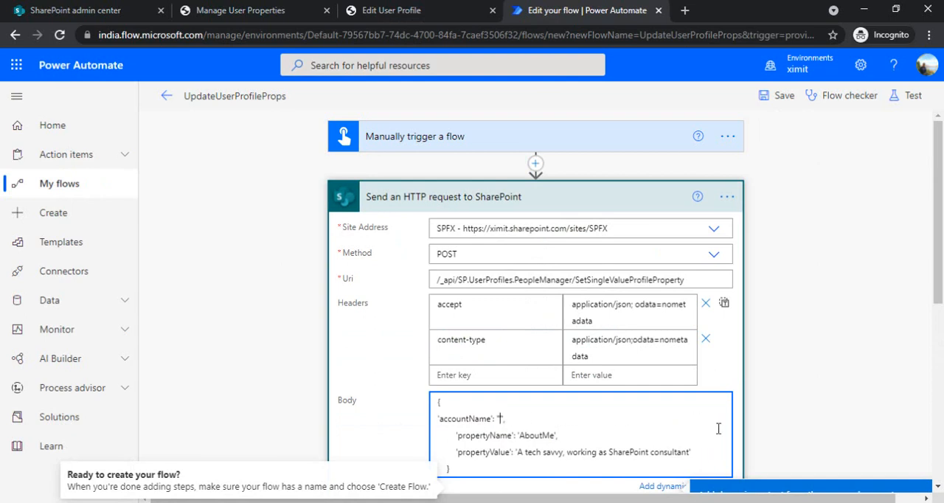
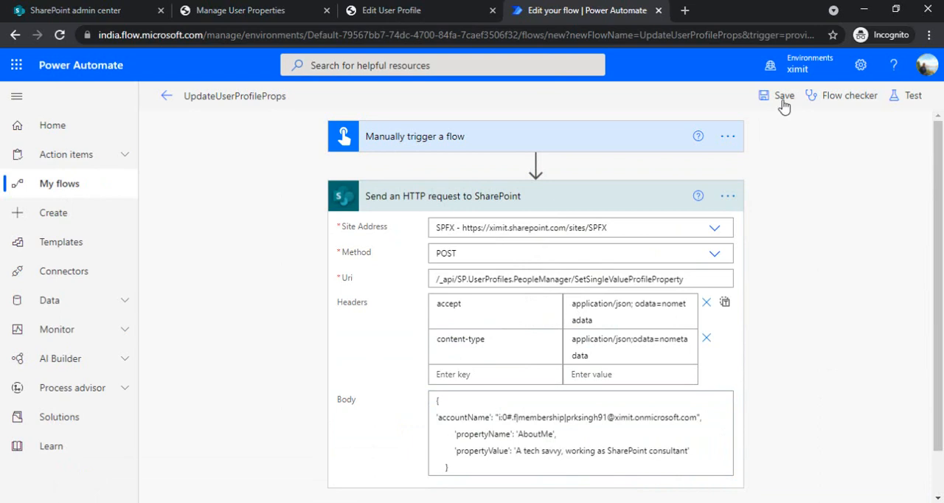
left_click(783, 95)
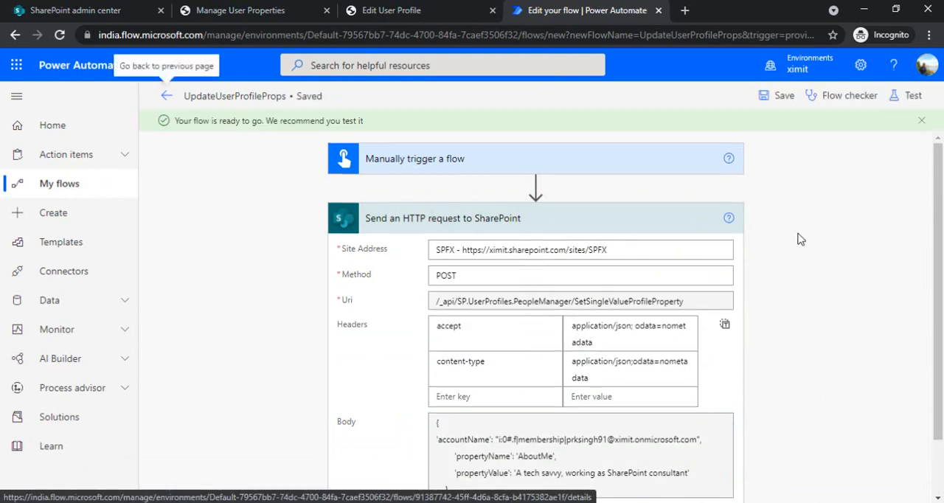
Test-run the flow manually and view the failed, unauthorized run result
left_click(913, 94)
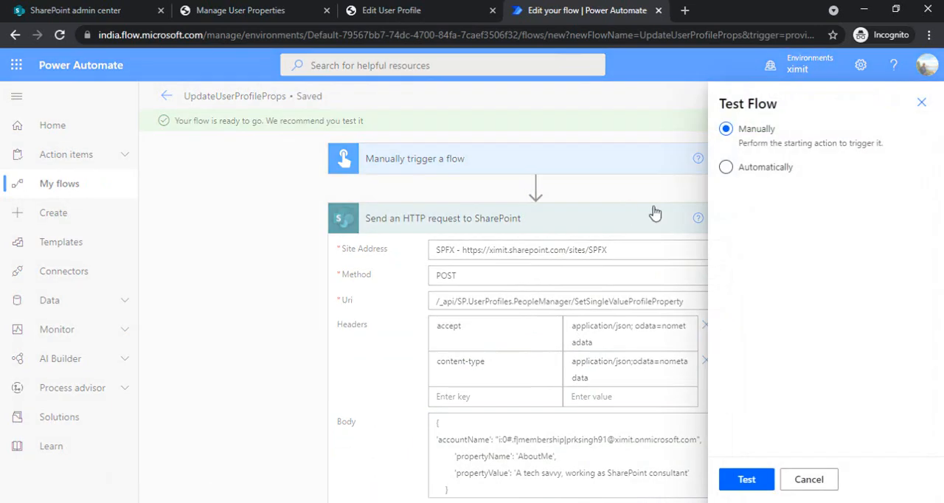
left_click(747, 479)
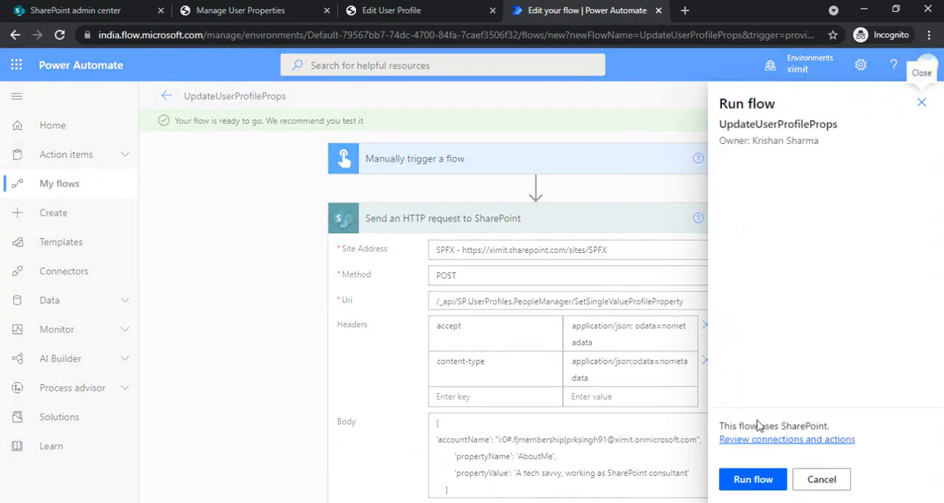
left_click(752, 479)
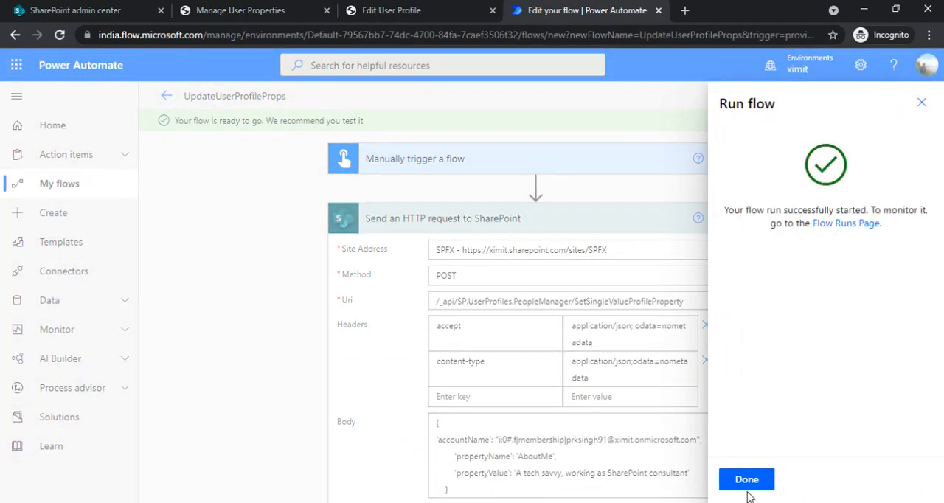
left_click(746, 479)
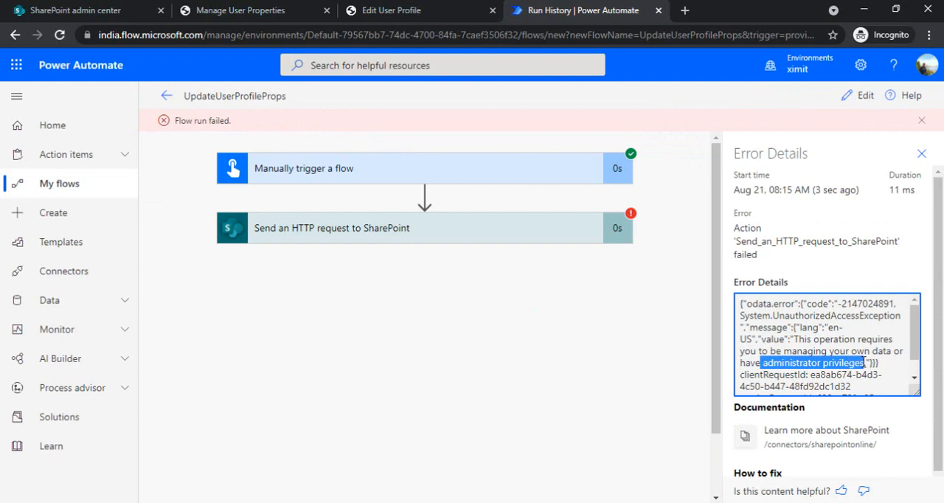
mouse_move(864, 95)
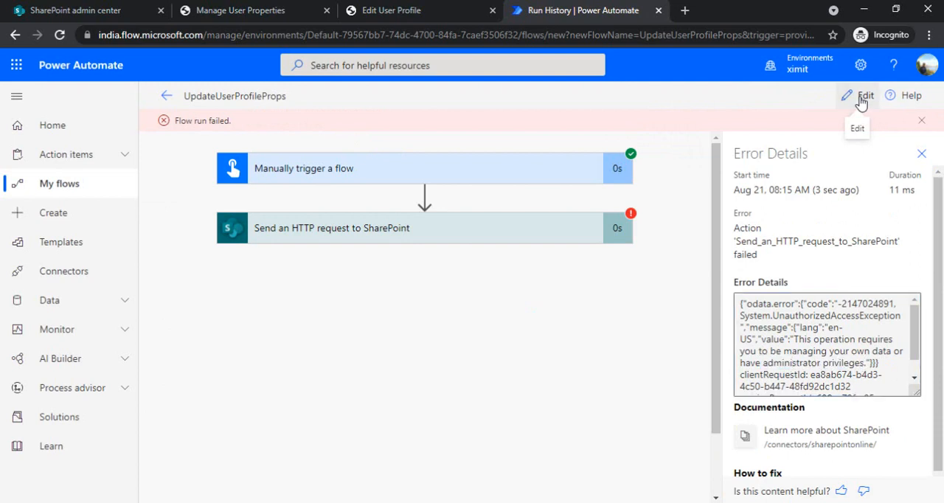
Leave the failed run's details and return to the flow designer with Edit
left_click(865, 96)
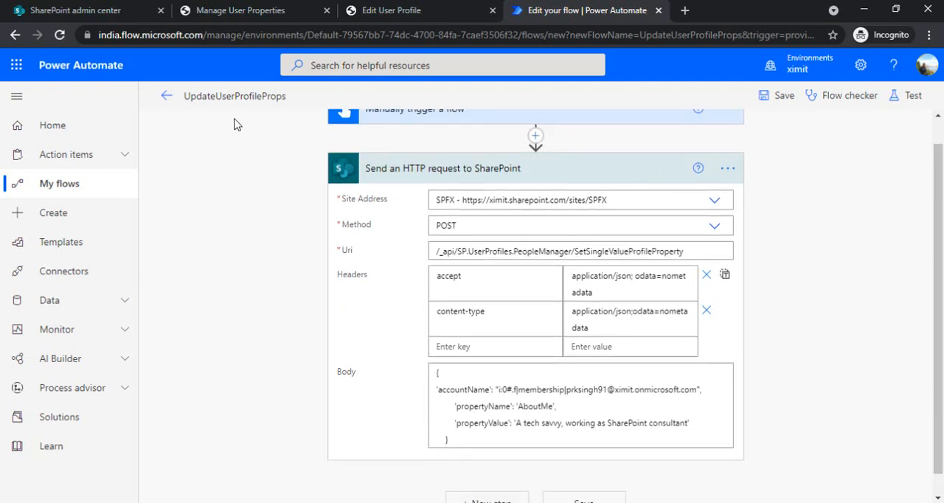
left_click(82, 10)
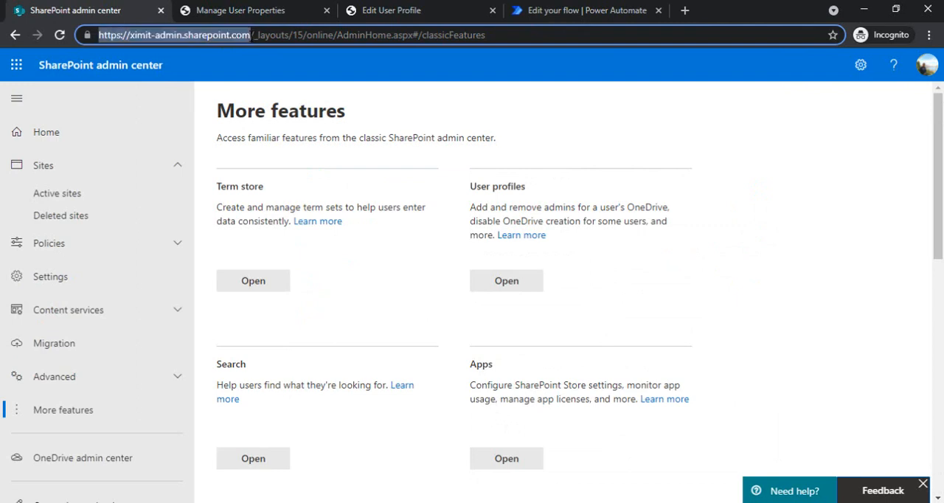
left_click(582, 10)
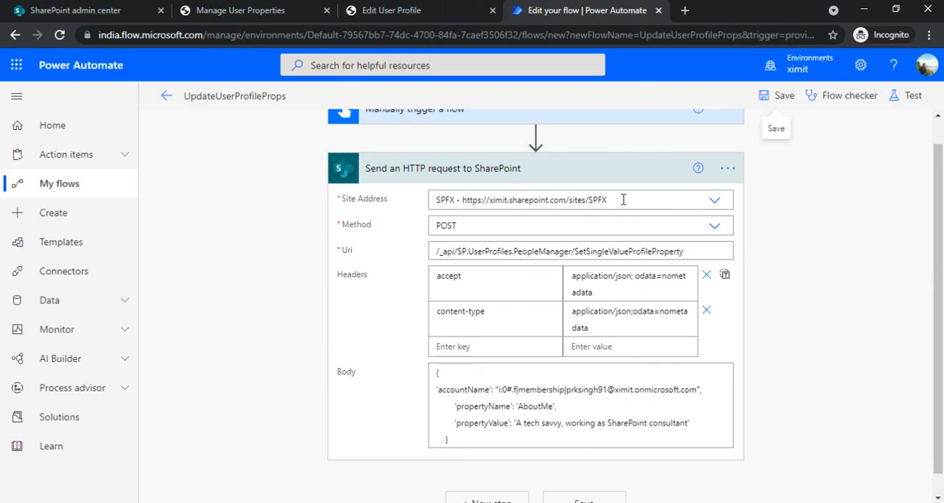
mouse_move(712, 205)
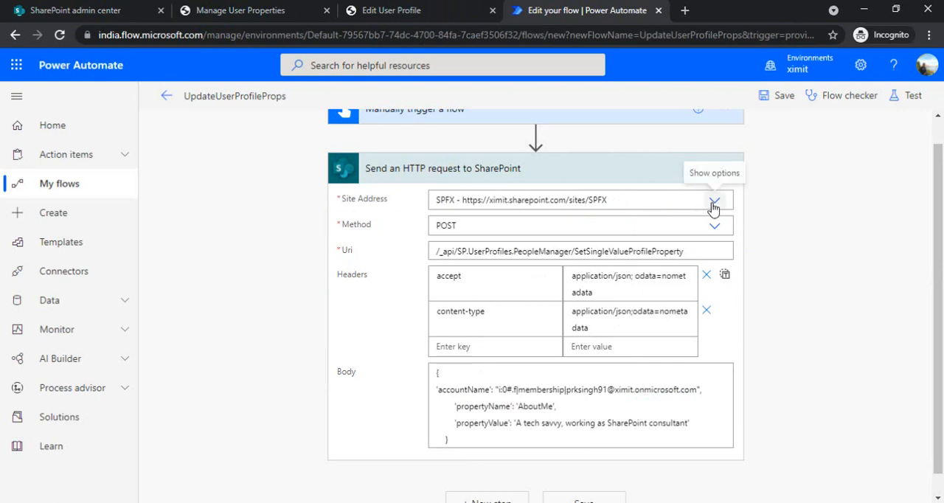
left_click(713, 200)
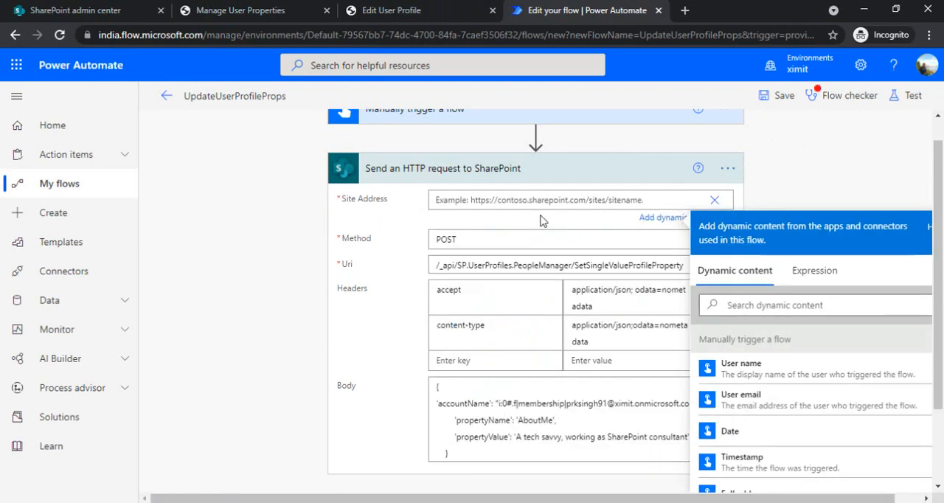
type("https://ximit-admin.sharepoint.com/")
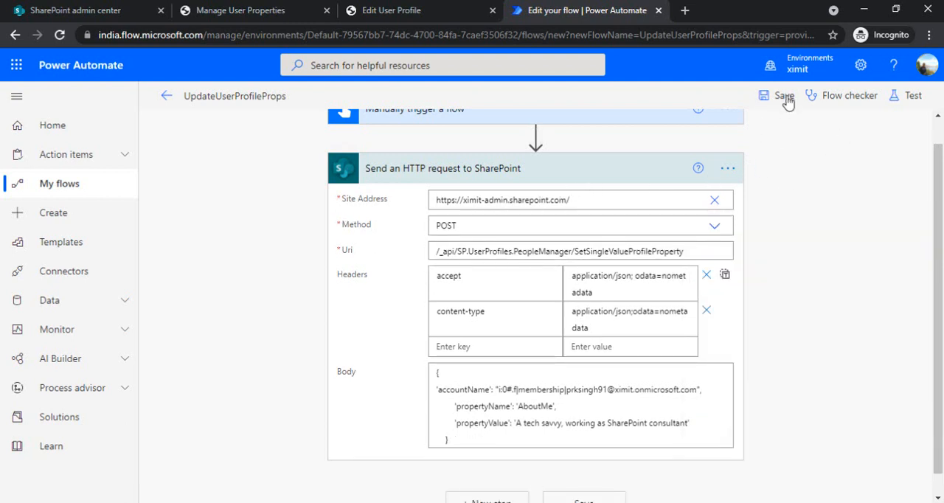
left_click(783, 95)
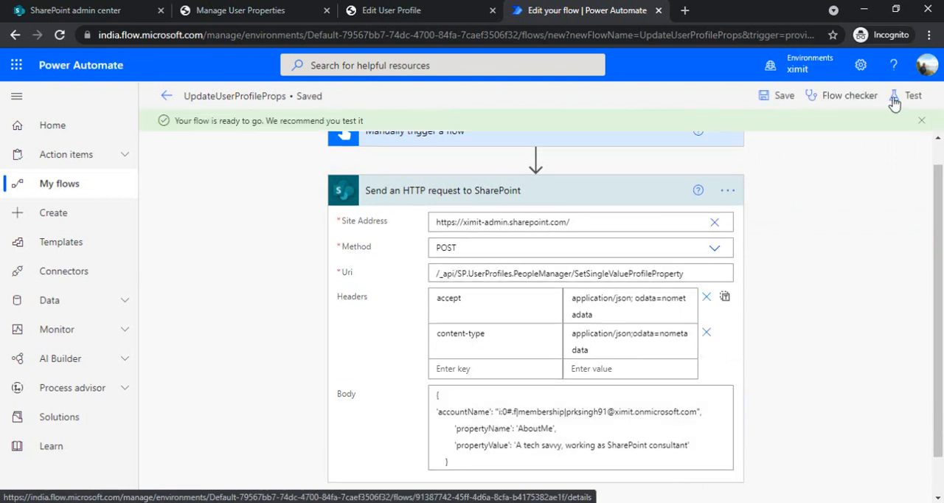
Run a manual test of the flow against the admin site address
left_click(912, 95)
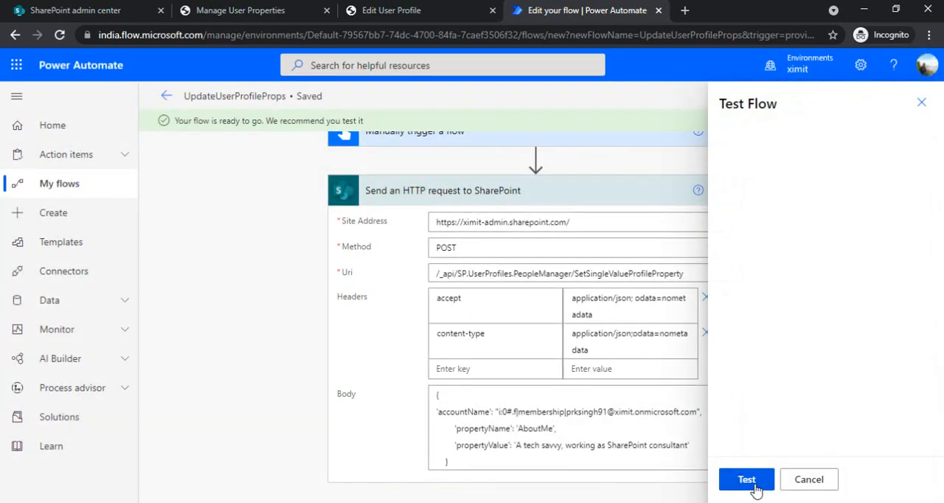
left_click(746, 479)
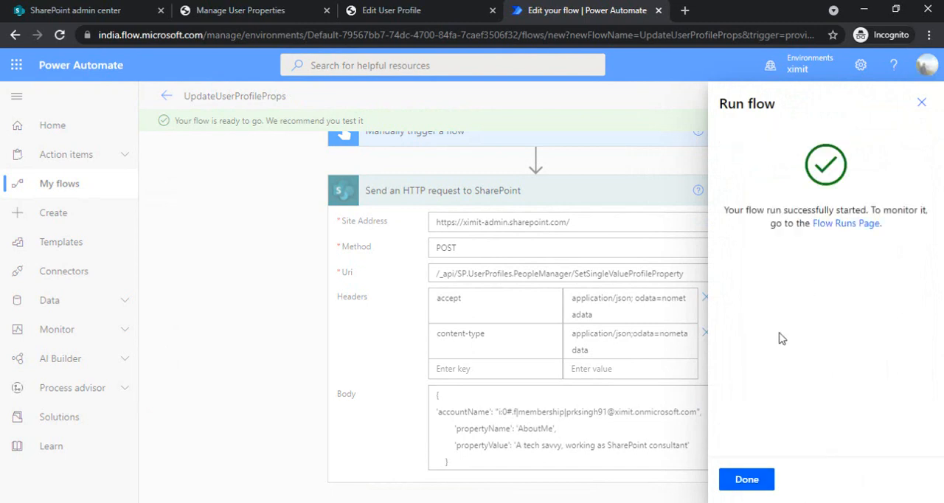
left_click(746, 479)
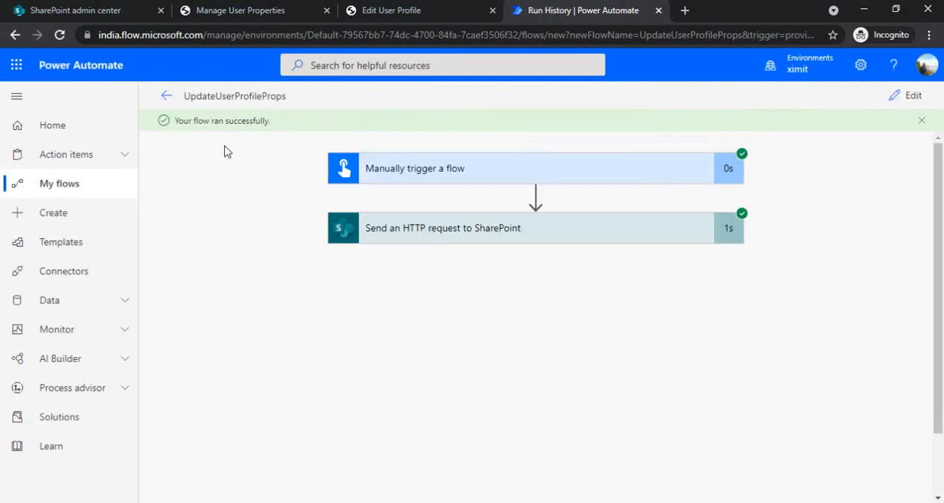
Check the HTTP step's inputs and confirm the user's About me shows the consultant text
left_click(443, 228)
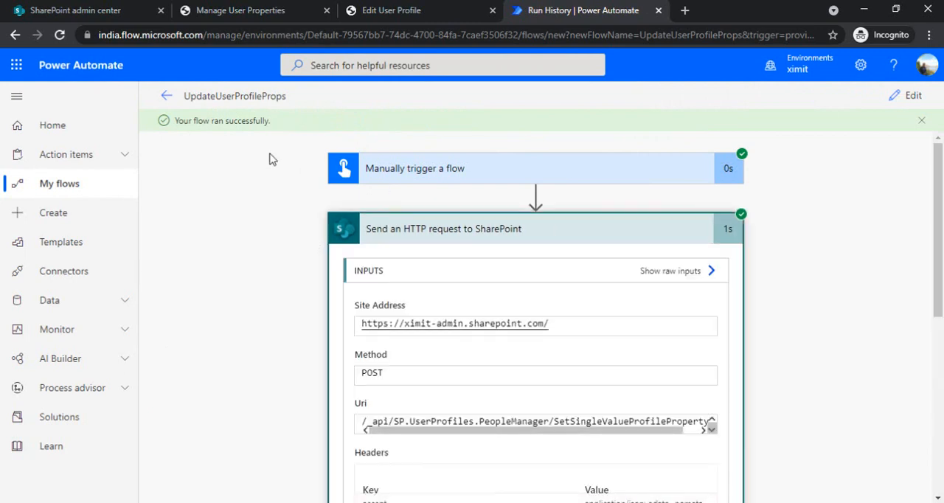
left_click(391, 11)
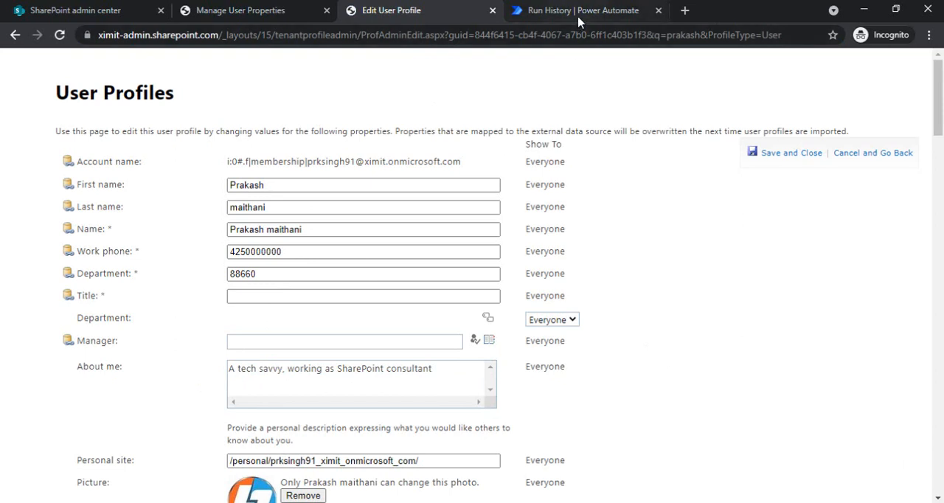
mouse_move(582, 10)
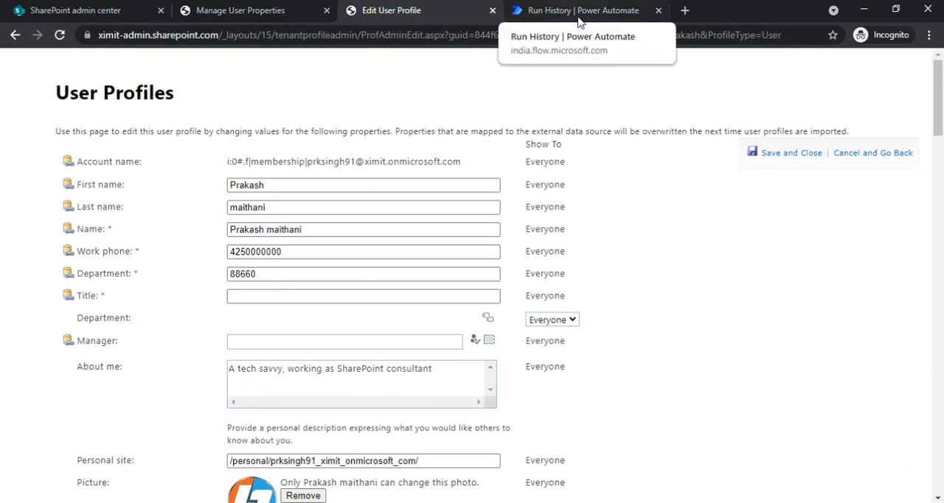
left_click(583, 10)
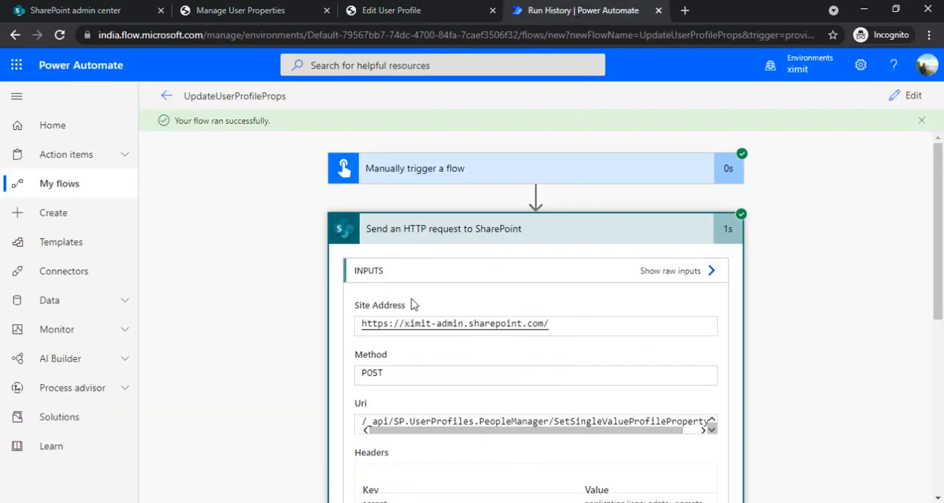
mouse_move(467, 234)
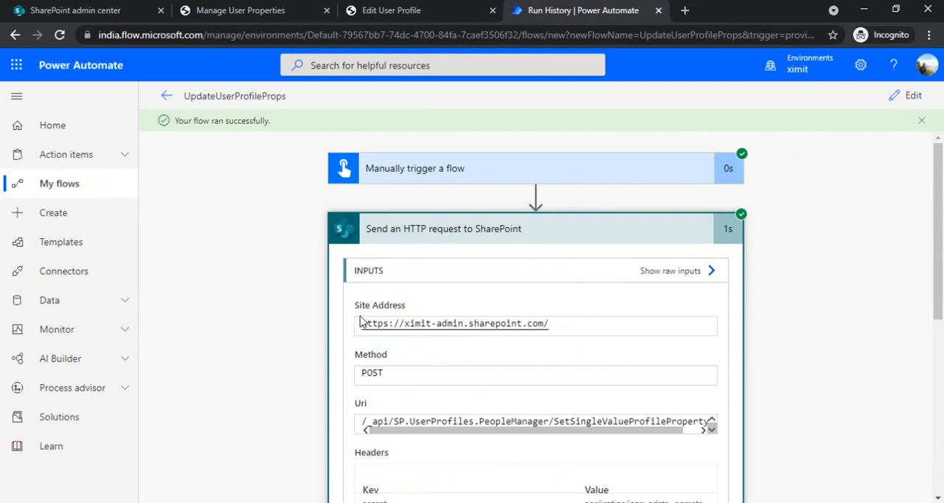
mouse_move(366, 434)
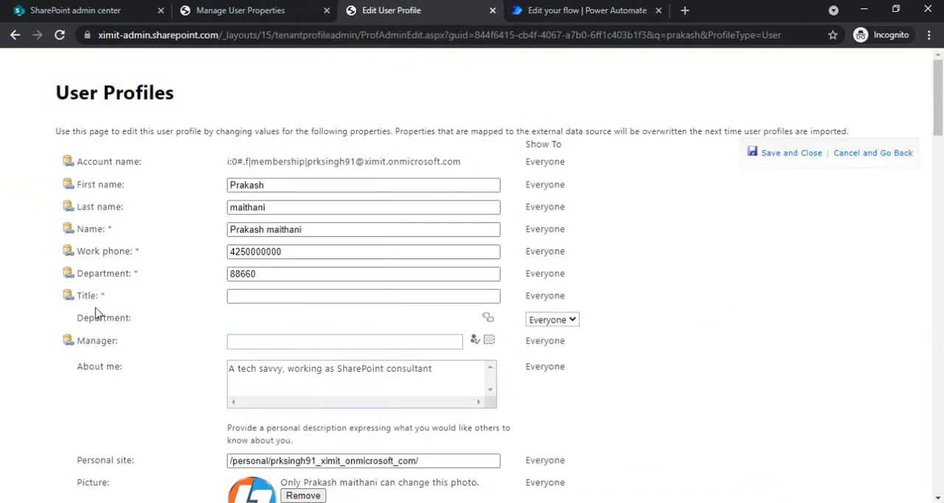
Change the request body to set propertyName 'Title' with propertyValue 'Project Manager'
double_click(86, 295)
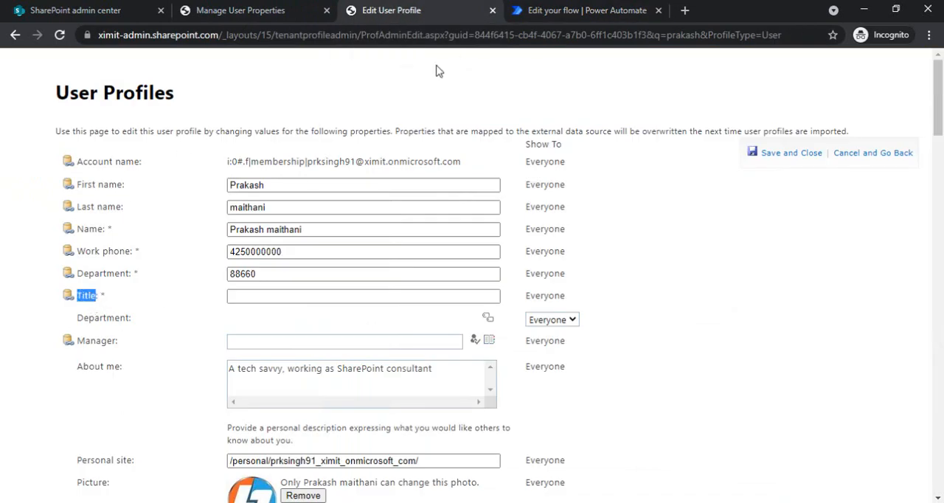
left_click(586, 10)
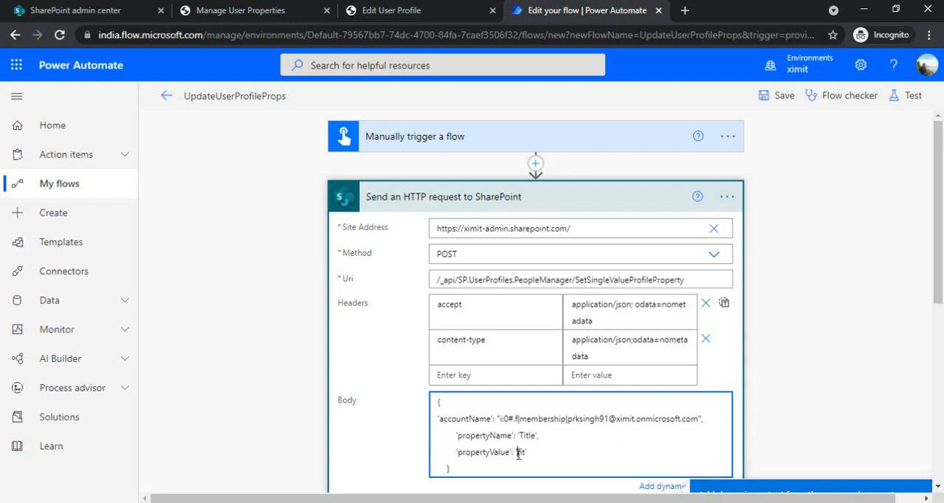
type("Prog")
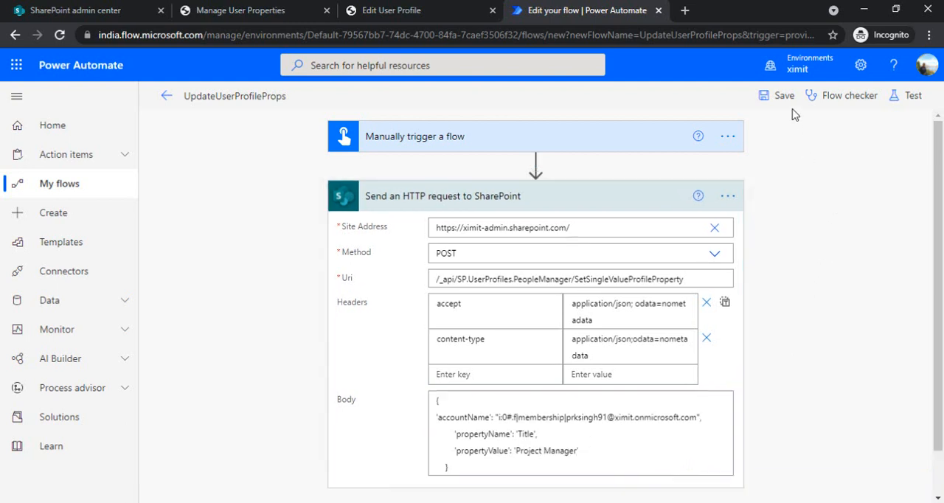
Save the Title-setting flow, run a manual test, and review the successful run
left_click(776, 96)
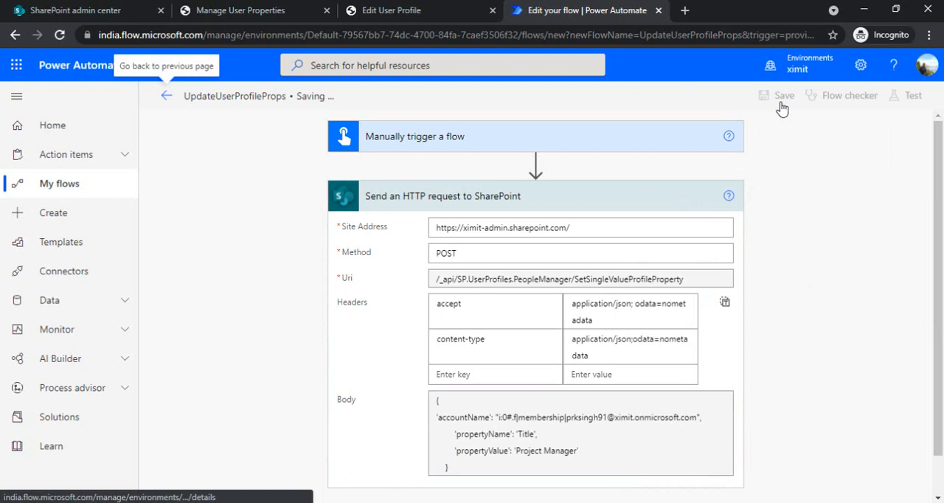
left_click(912, 95)
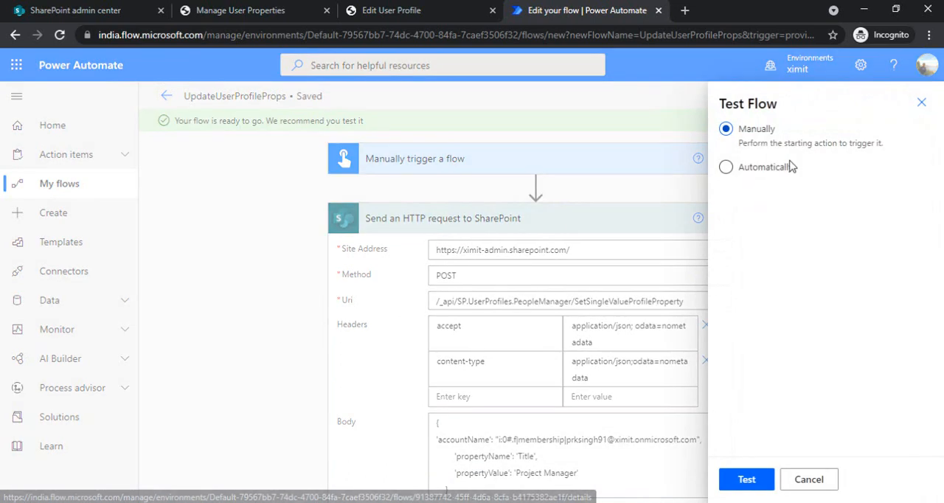
left_click(745, 479)
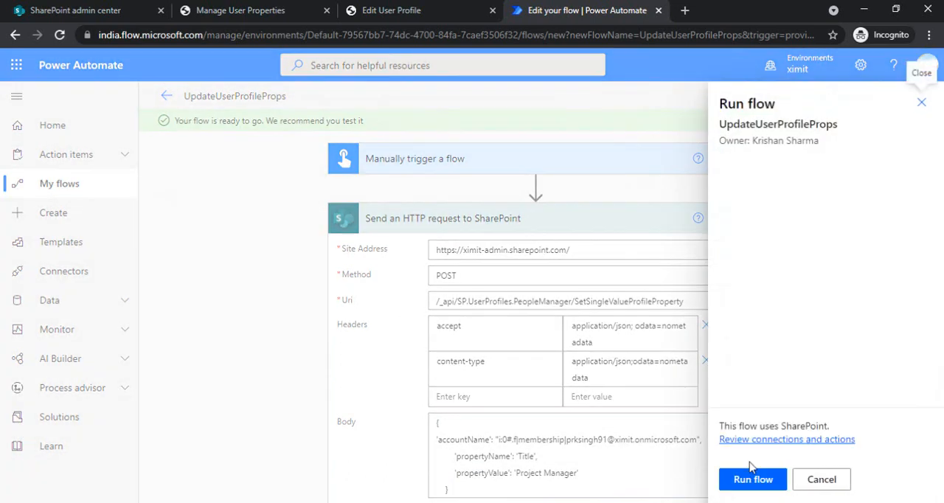
left_click(753, 479)
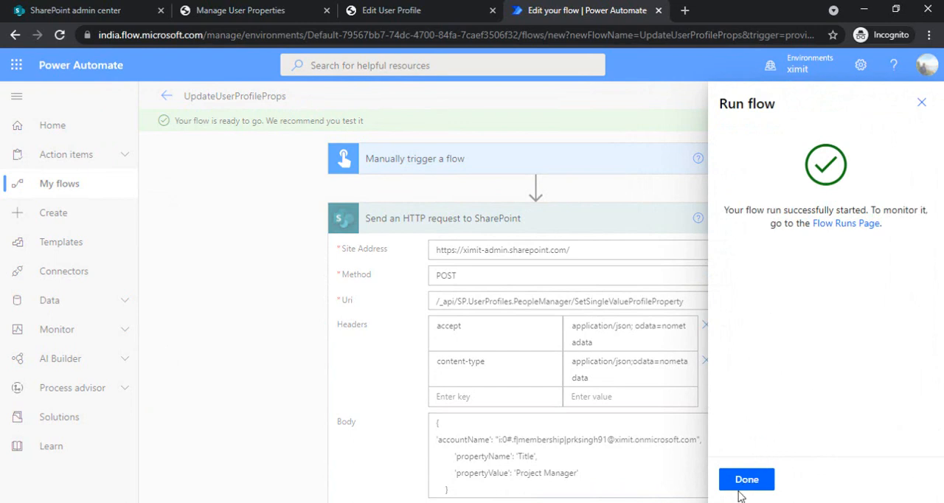
left_click(746, 478)
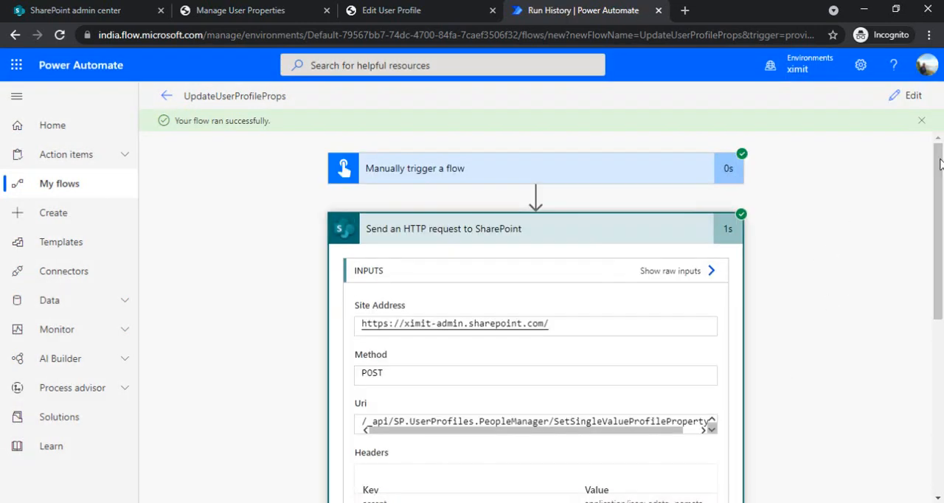
scroll("down", 3)
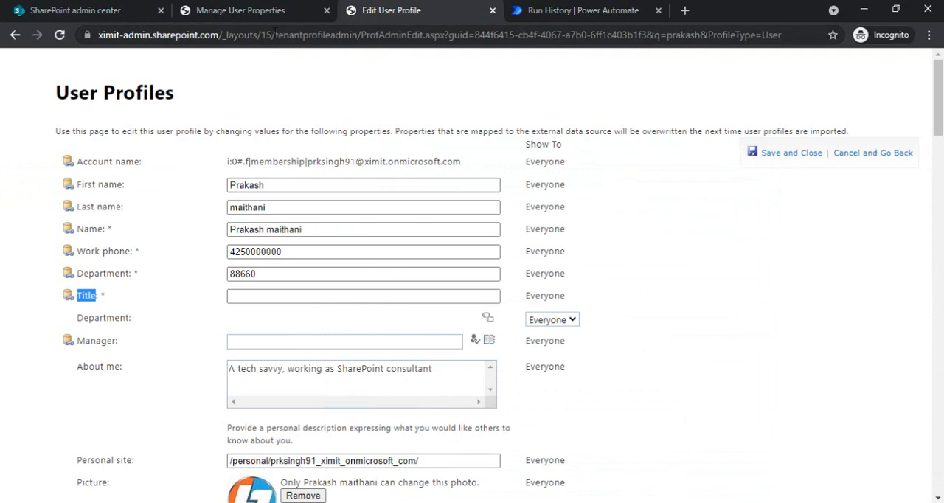
mouse_move(109, 326)
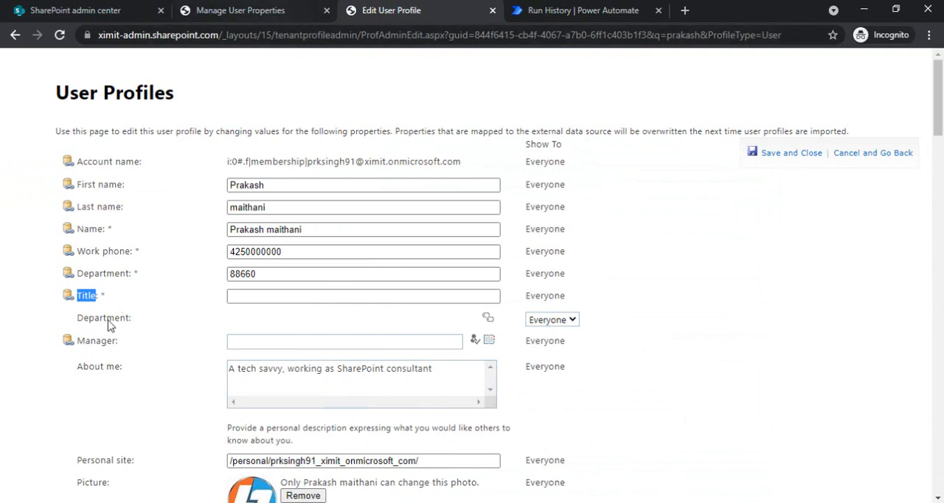
Open Manage User Properties and bring up the Title property's action menu
left_click(240, 10)
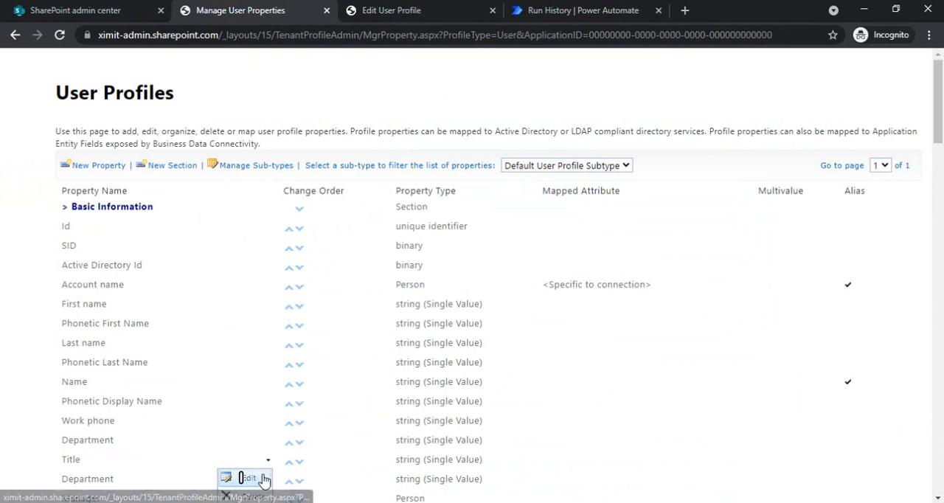
left_click(268, 458)
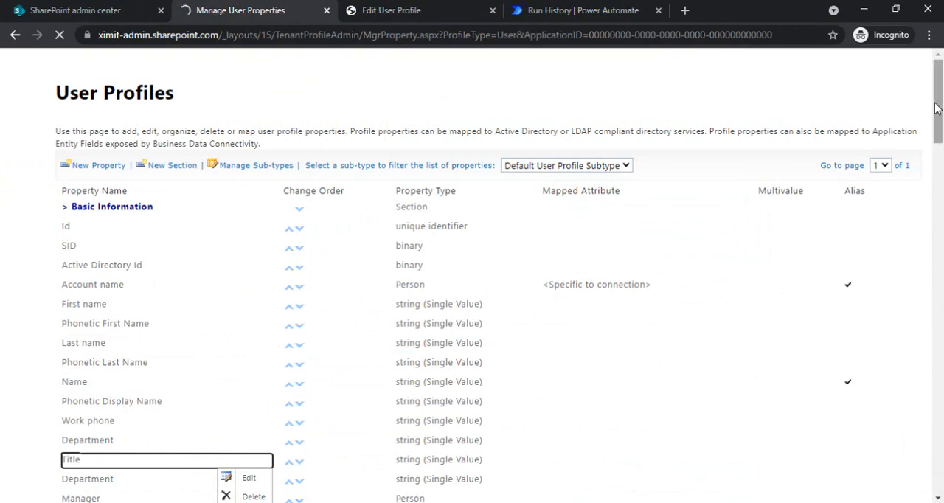
Check the allow-edit option in Title's Edit Settings, save with OK, and return to the run
left_click(248, 478)
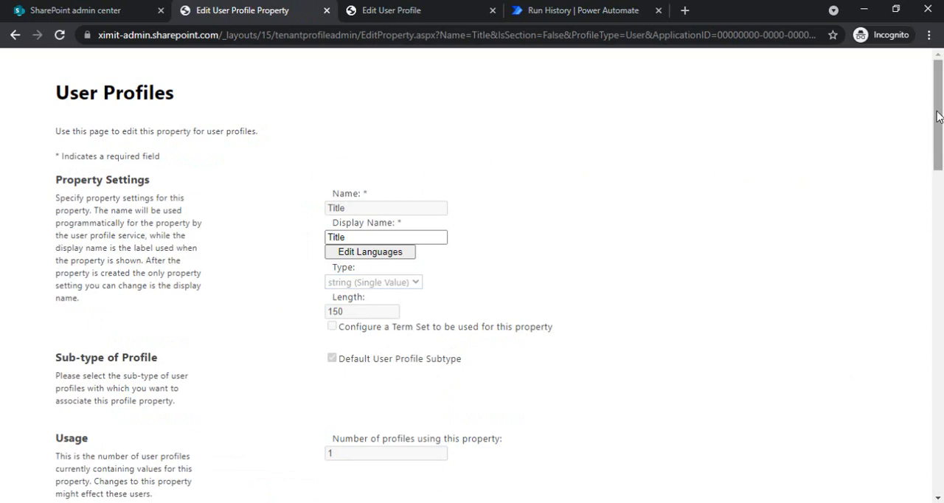
scroll("down", 3)
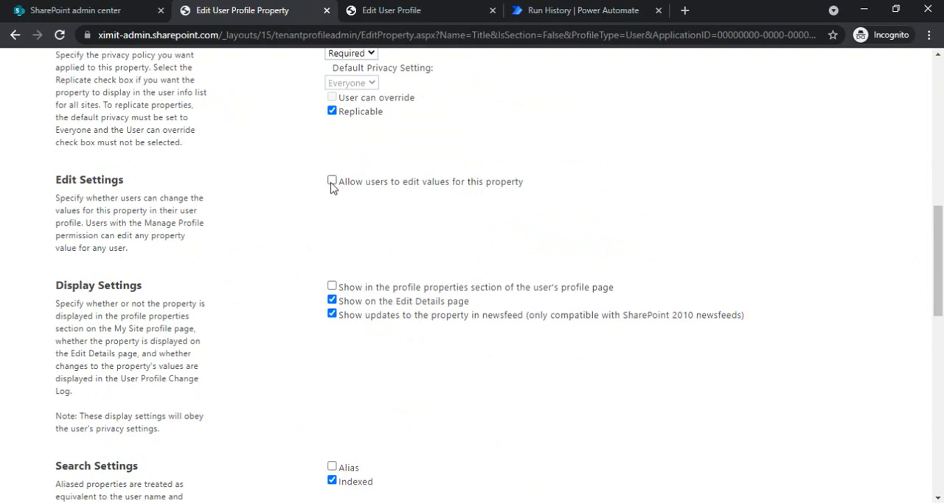
left_click(332, 181)
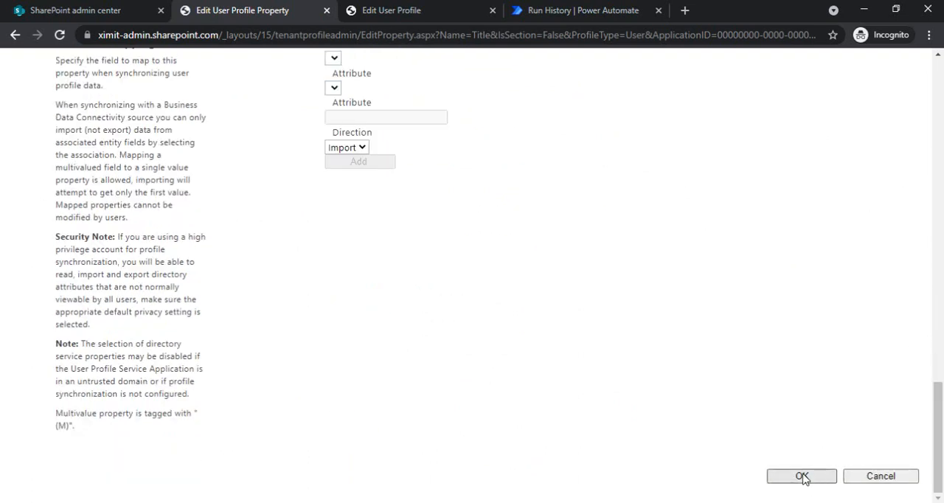
left_click(801, 475)
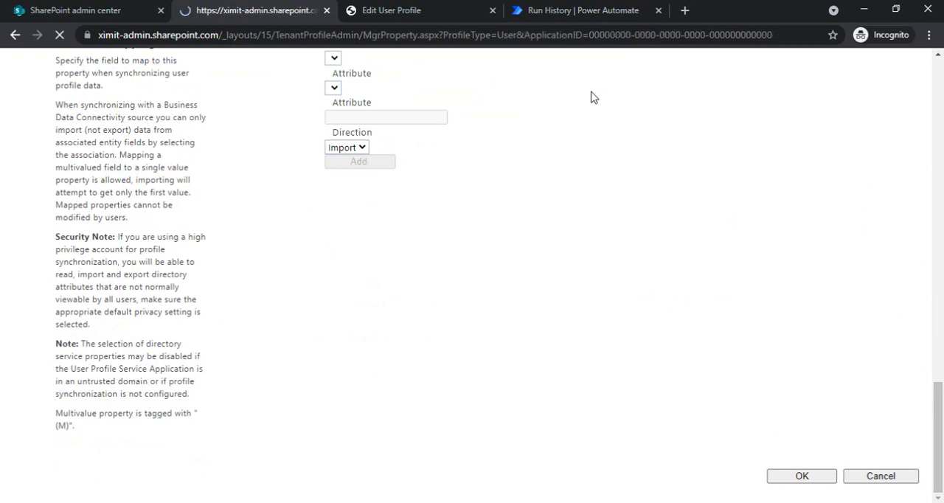
left_click(582, 10)
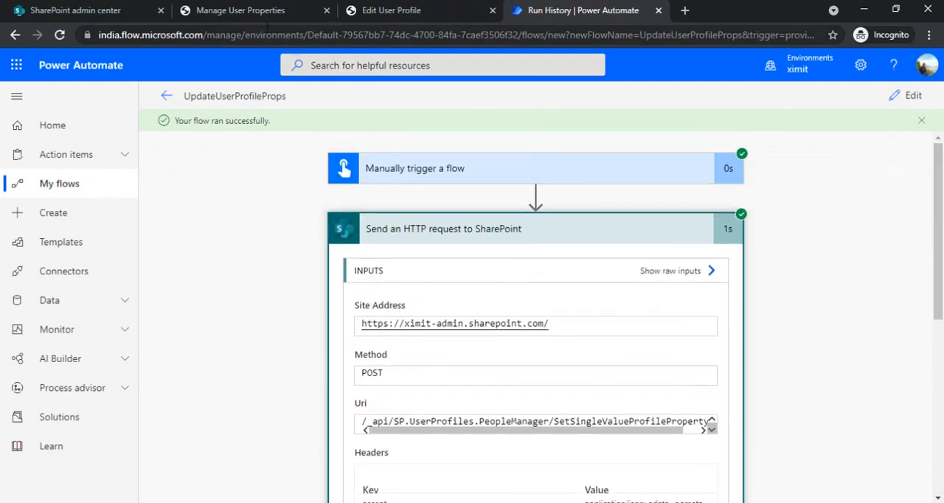
Return to Manage User Properties and bring up the Work phone property's action menu
left_click(241, 10)
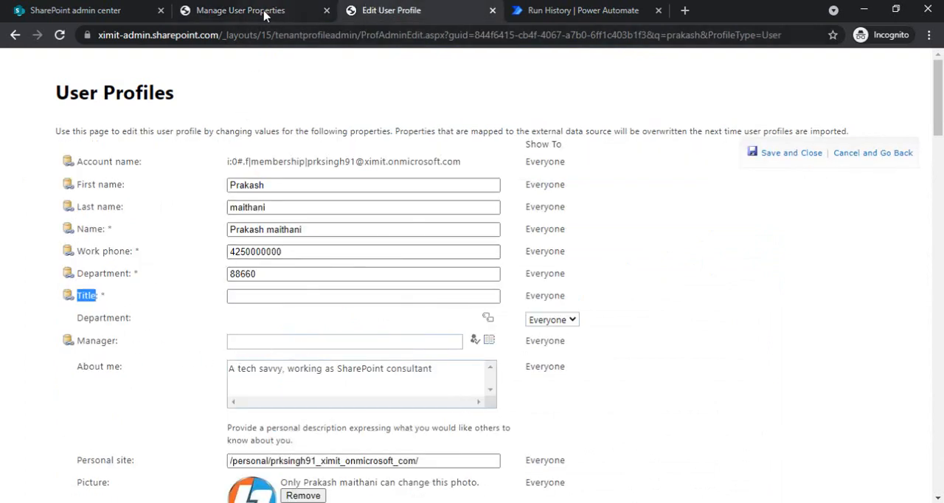
left_click(241, 10)
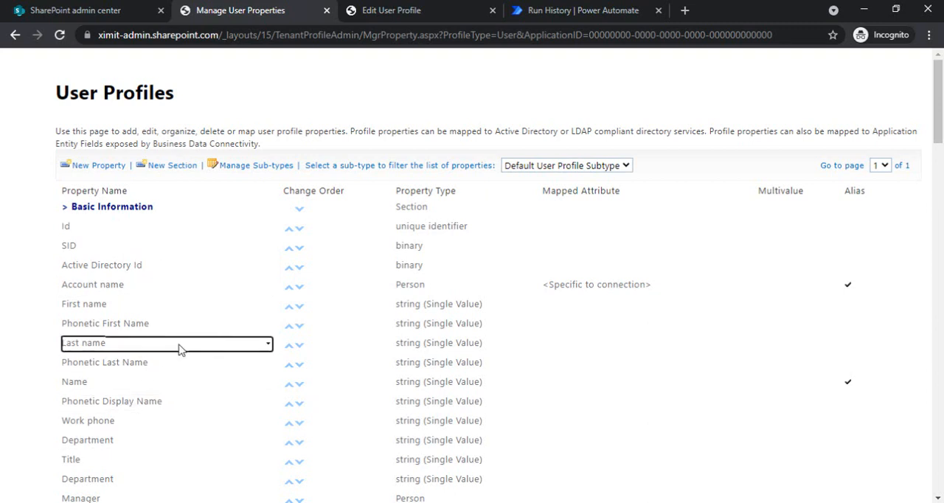
left_click(262, 421)
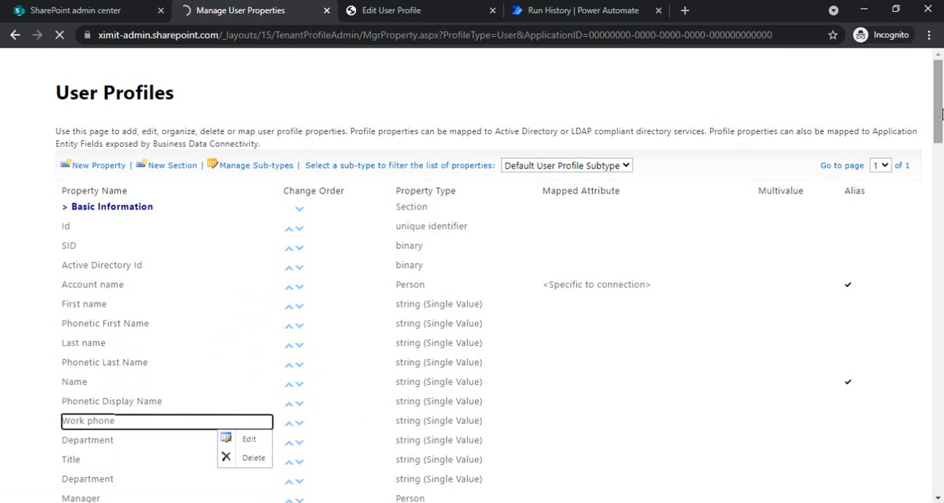
Inspect Work phone's allow-edit setting, then return to the UpdateUserProfileProps flow details
left_click(249, 439)
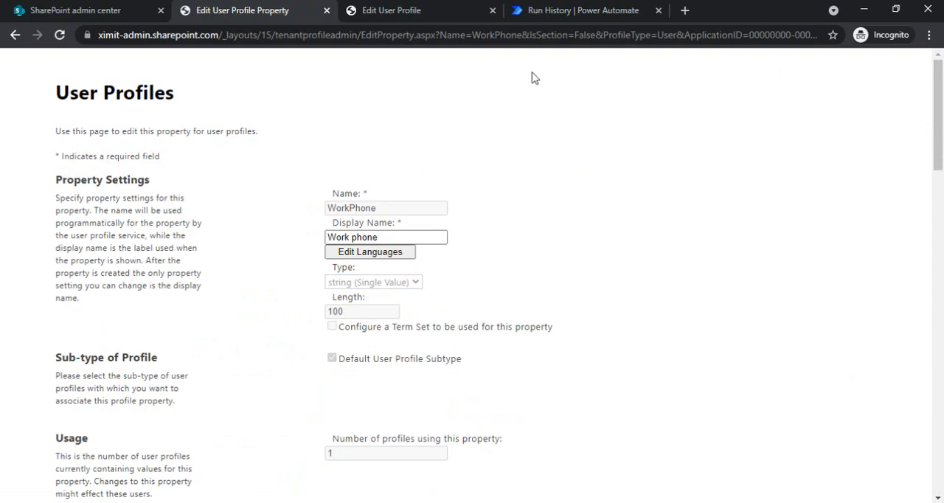
scroll("down", 3)
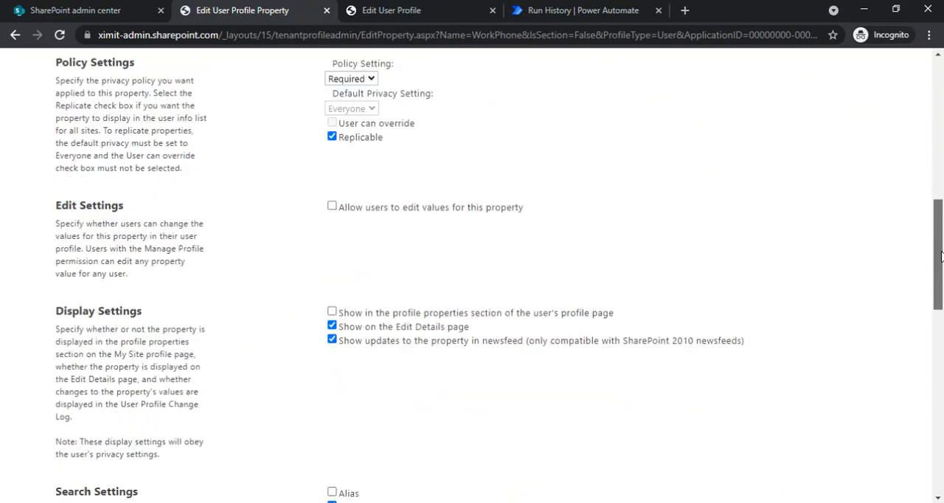
scroll("down", 3)
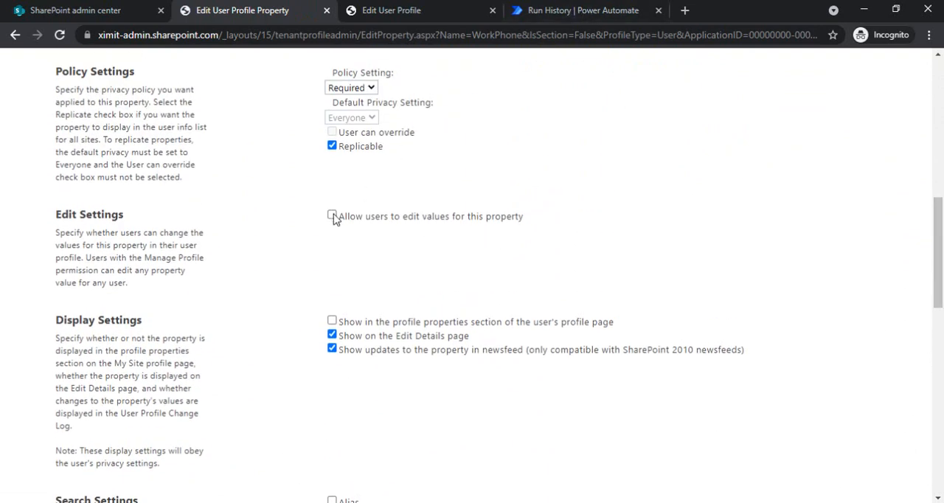
left_click(582, 10)
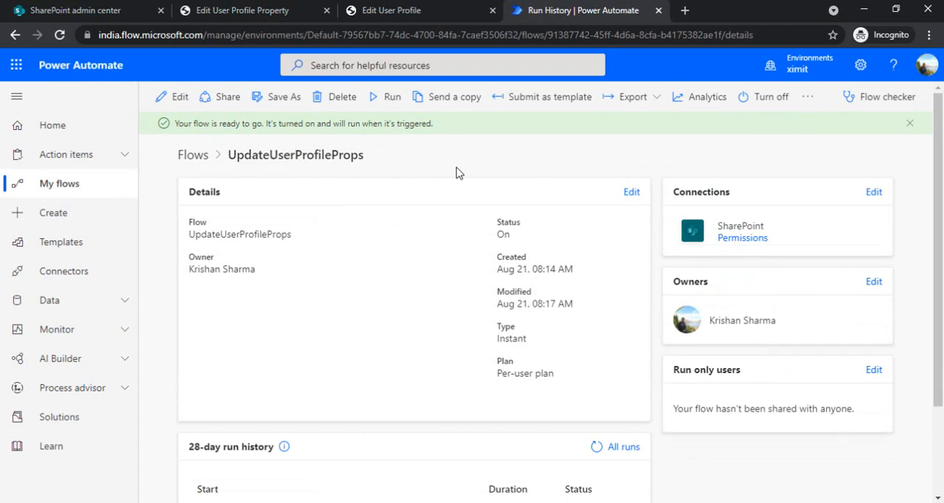
left_click(242, 11)
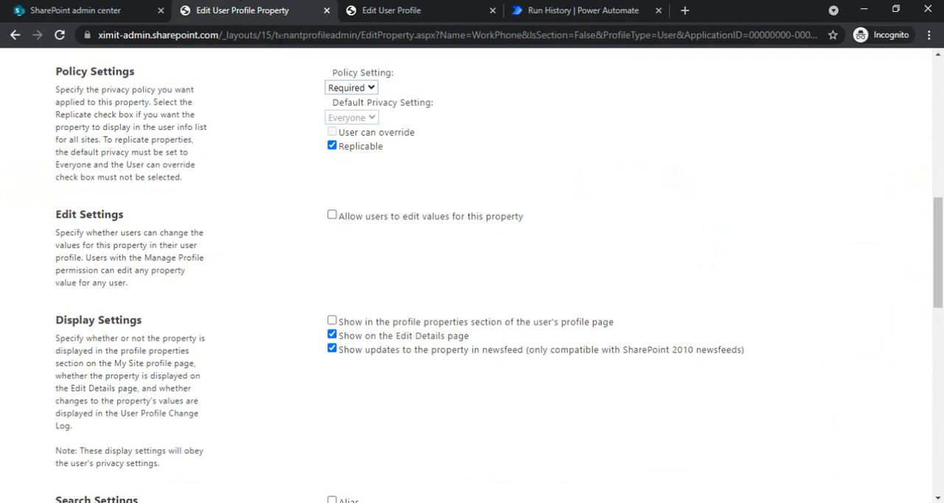
left_click(582, 10)
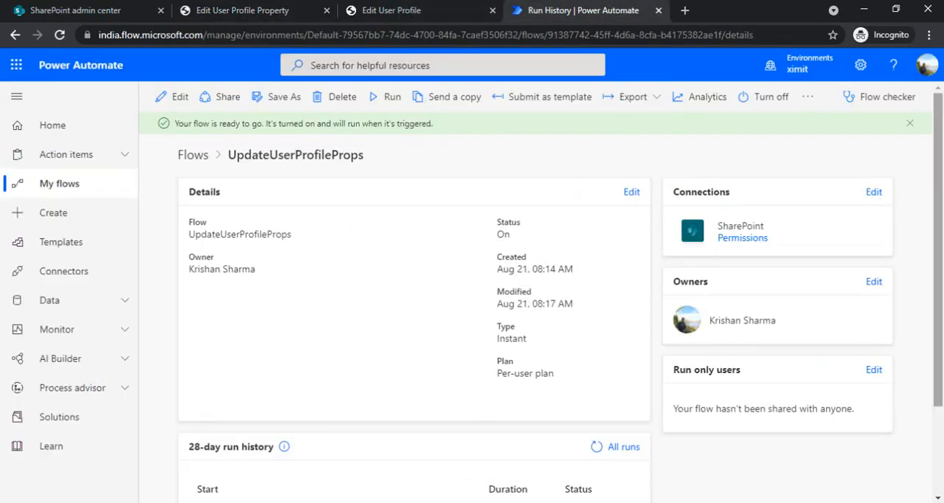
scroll("down", 3)
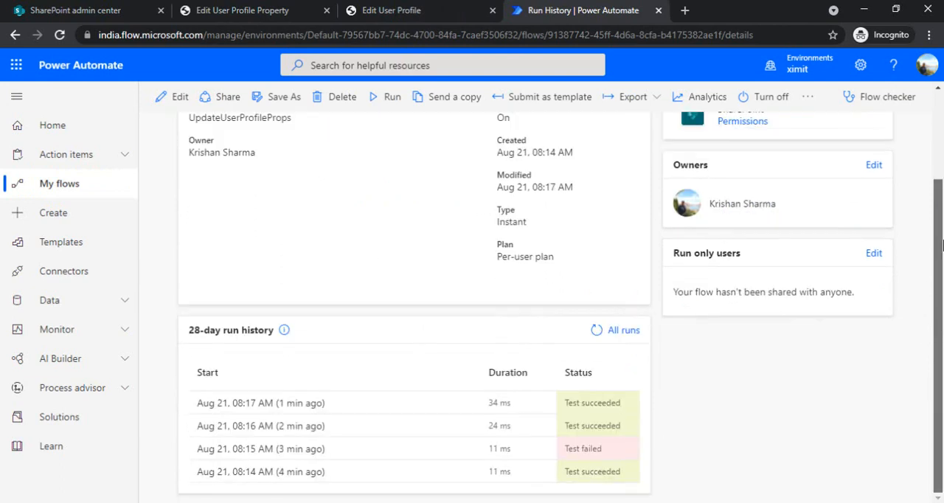